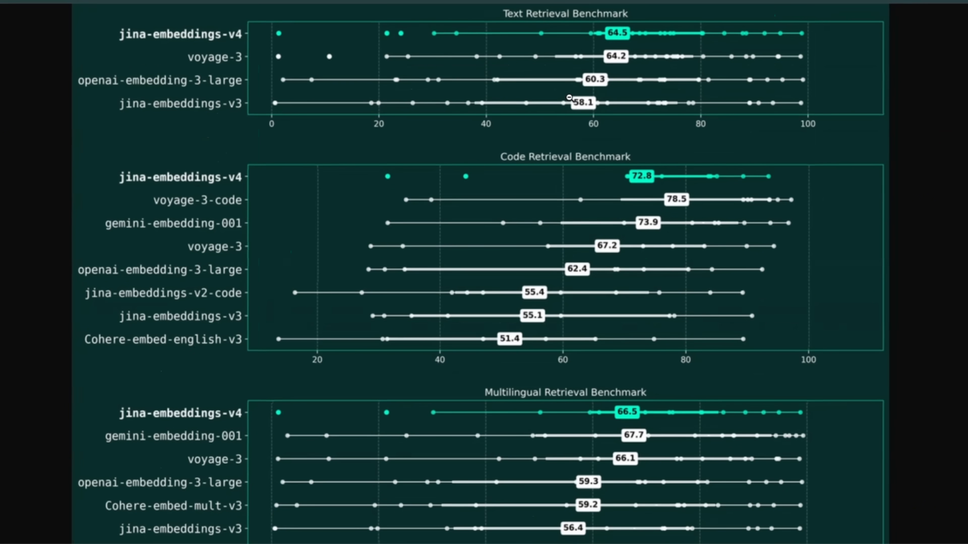
# - Scroll the ColPali blog post to the Standard Retrieval vs ColPali pipeline diagram
pyautogui.scroll(3)
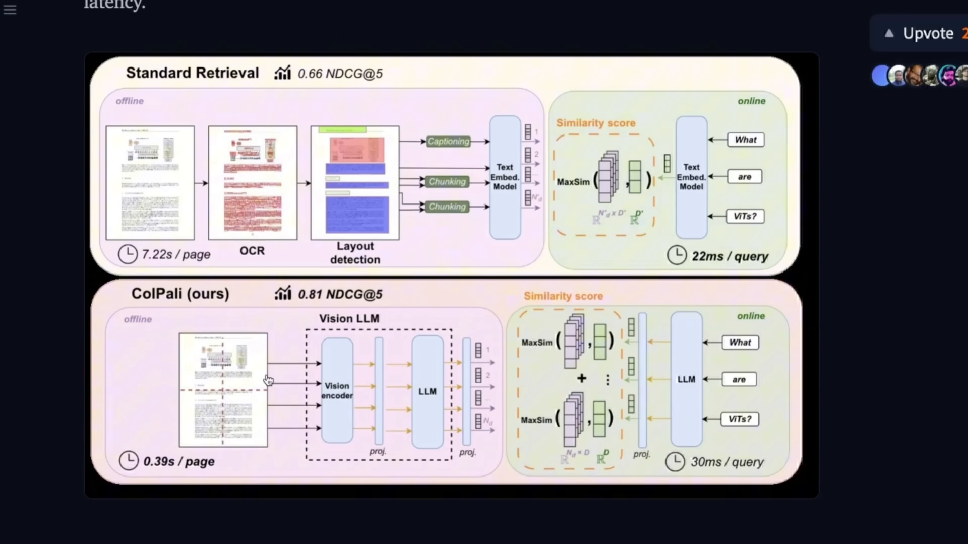
pyautogui.moveTo(586, 406)
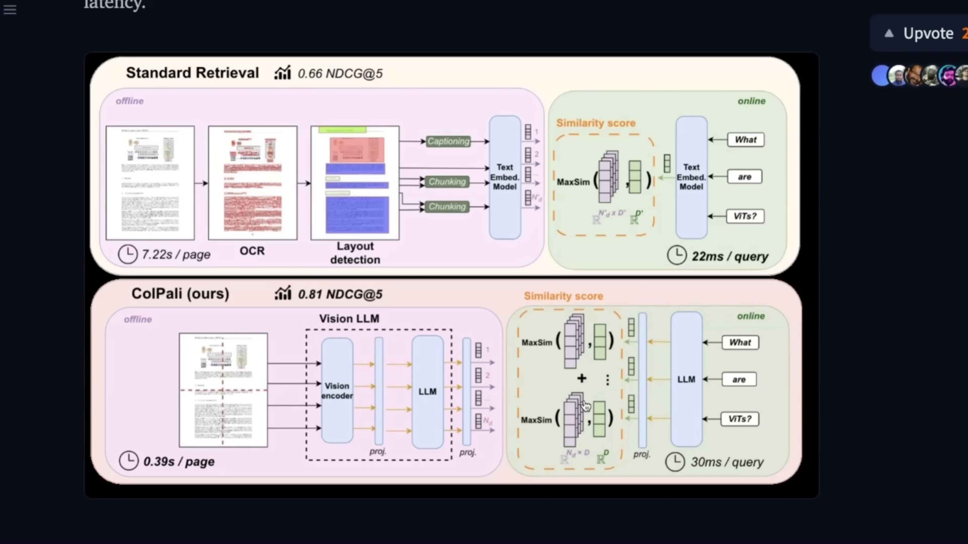
pyautogui.scroll(-3)
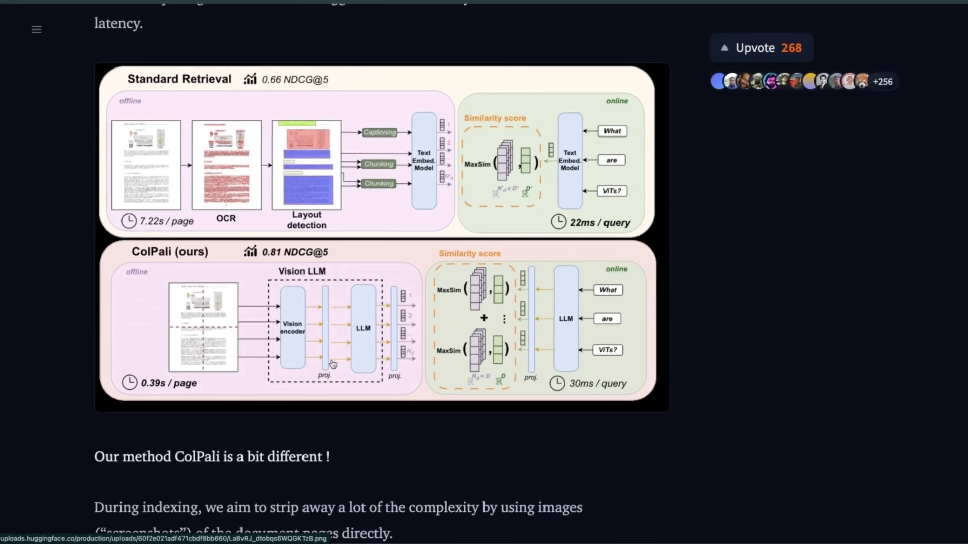
pyautogui.moveTo(326, 355)
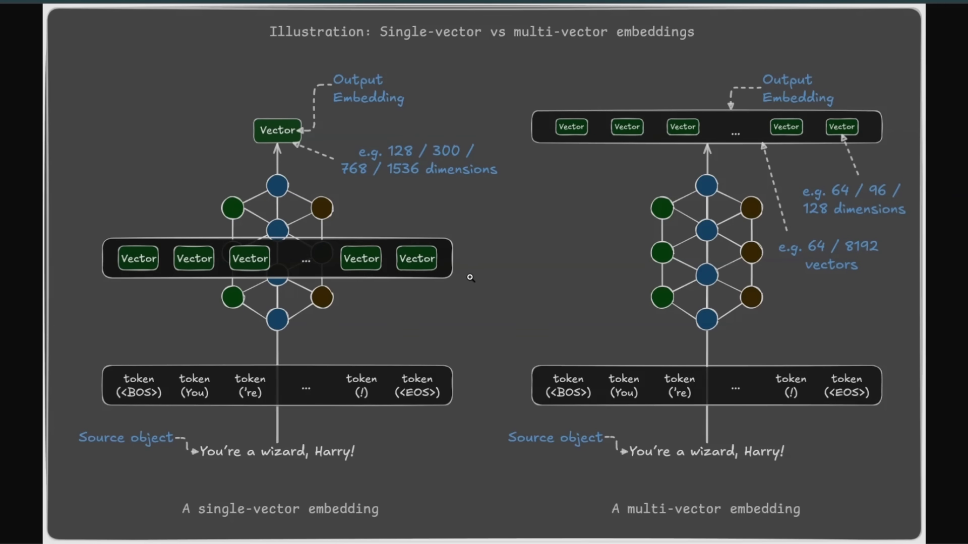
pyautogui.moveTo(315, 439)
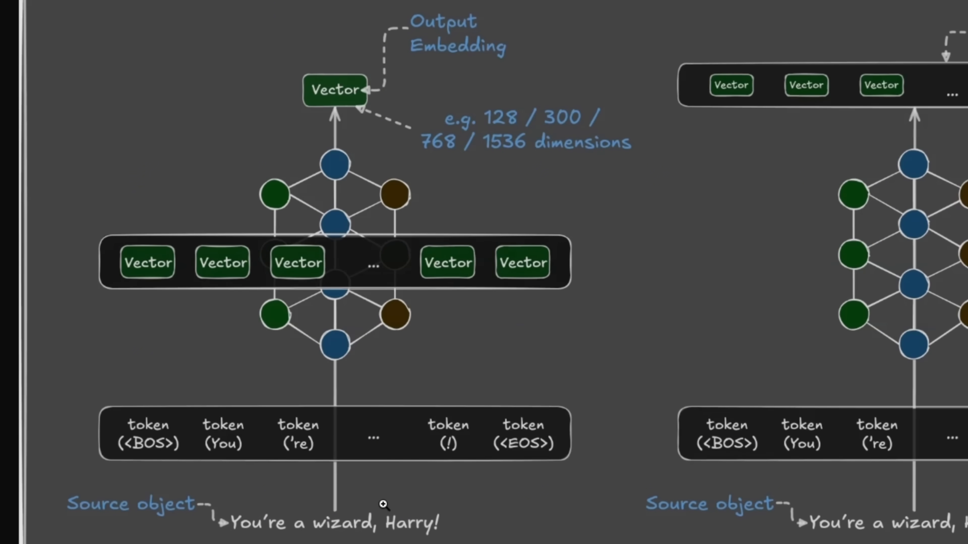
pyautogui.moveTo(275, 533)
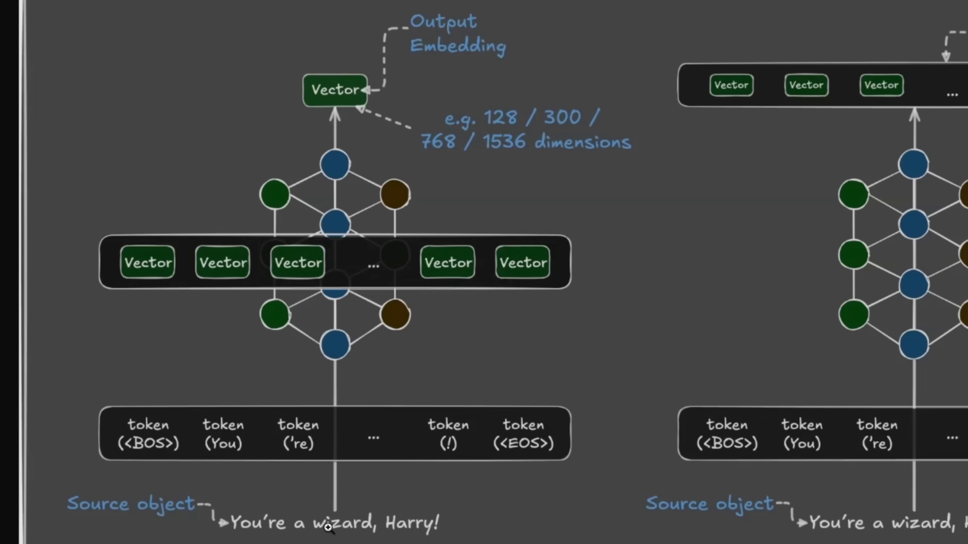
pyautogui.moveTo(413, 268)
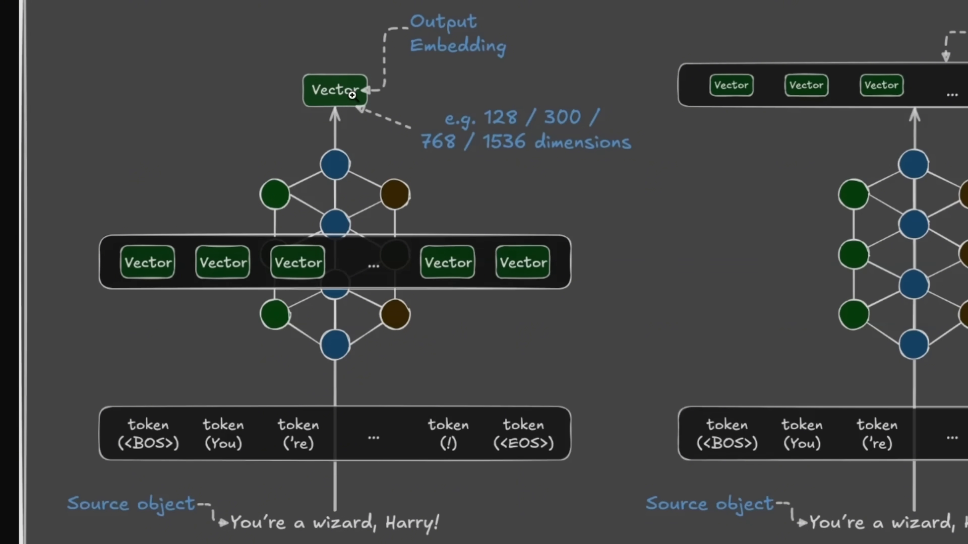
pyautogui.moveTo(367, 91)
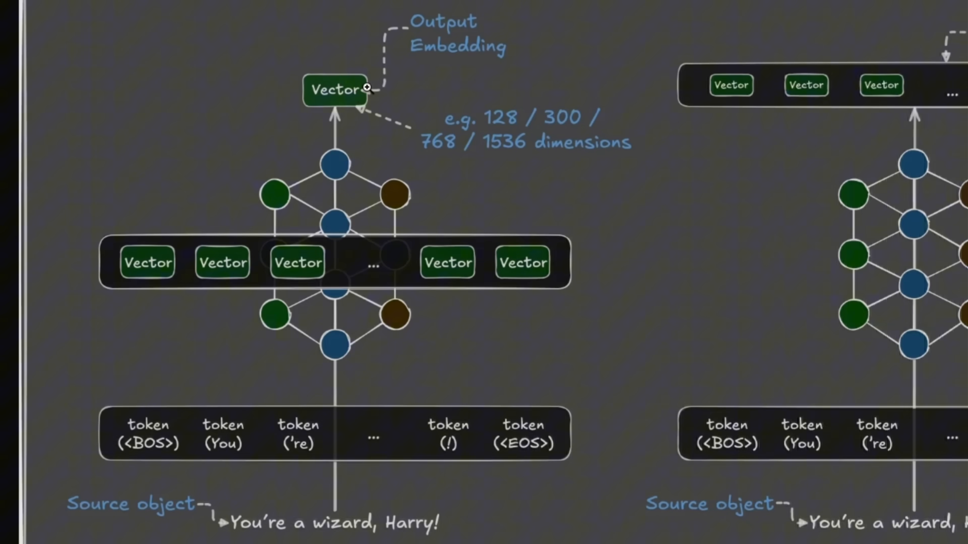
pyautogui.moveTo(257, 80)
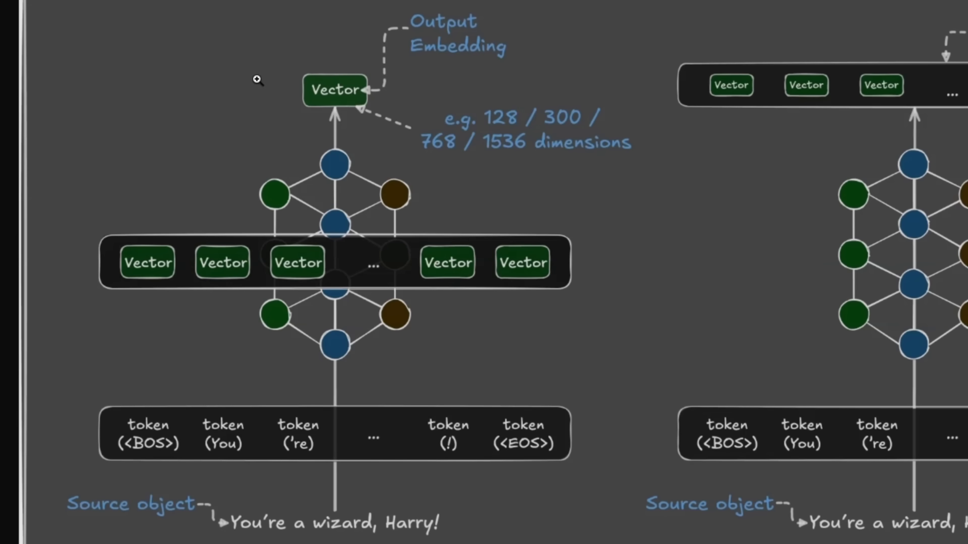
pyautogui.moveTo(411, 106)
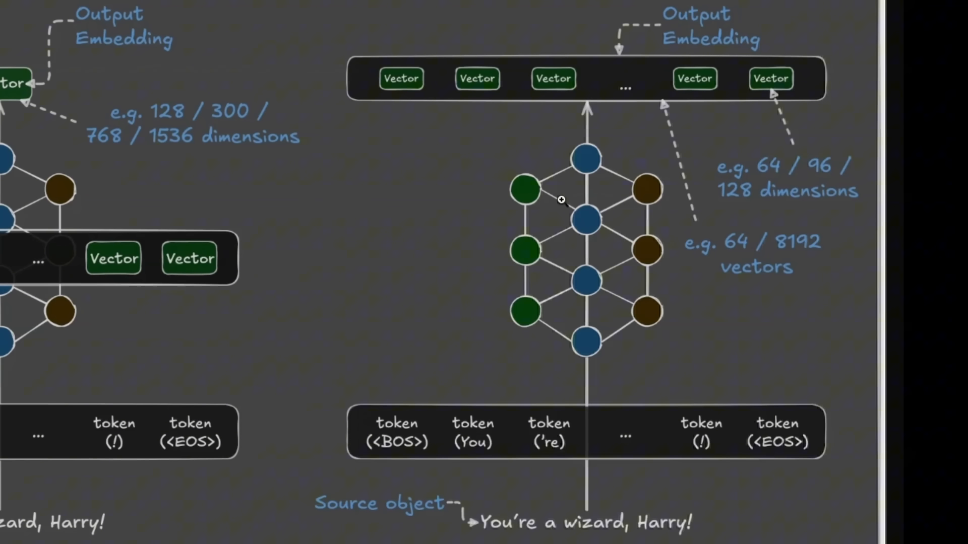
pyautogui.moveTo(481, 87)
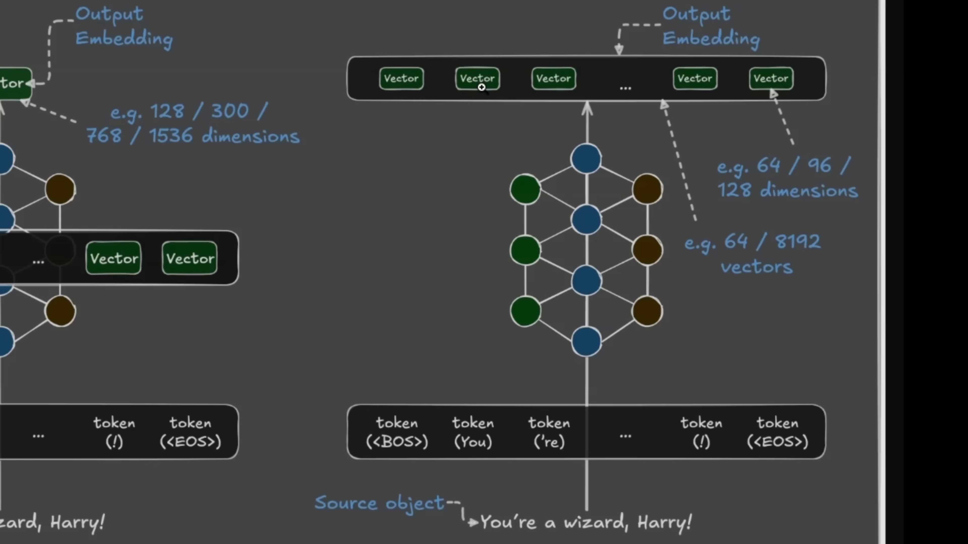
pyautogui.moveTo(548, 79)
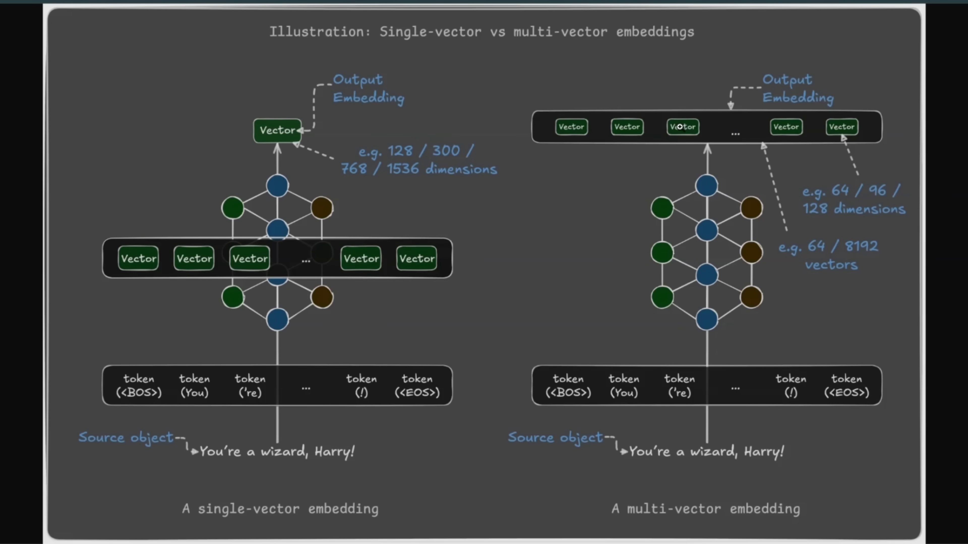
# - Scroll back down to the Hugging Face ColPali diagram after viewing the embedding illustration
pyautogui.scroll(-3)
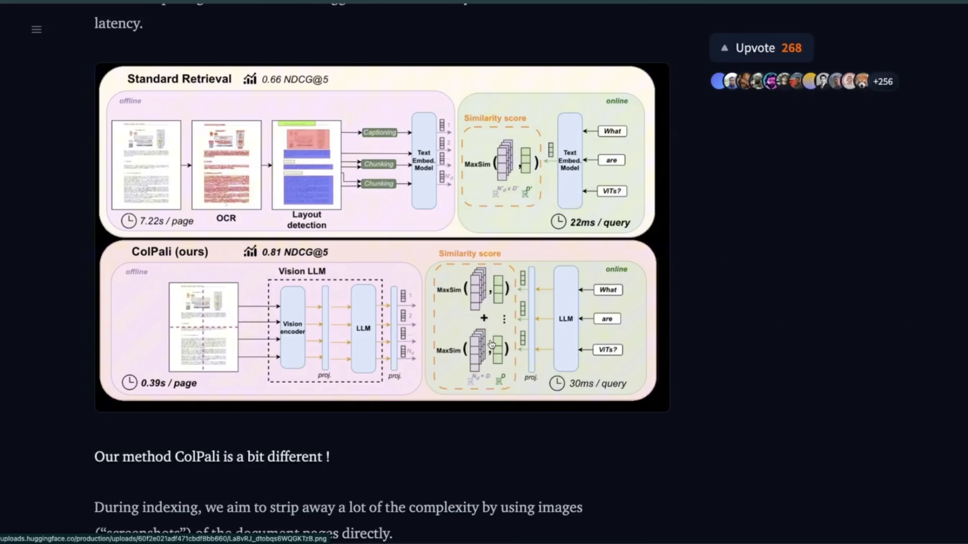
pyautogui.moveTo(200, 321)
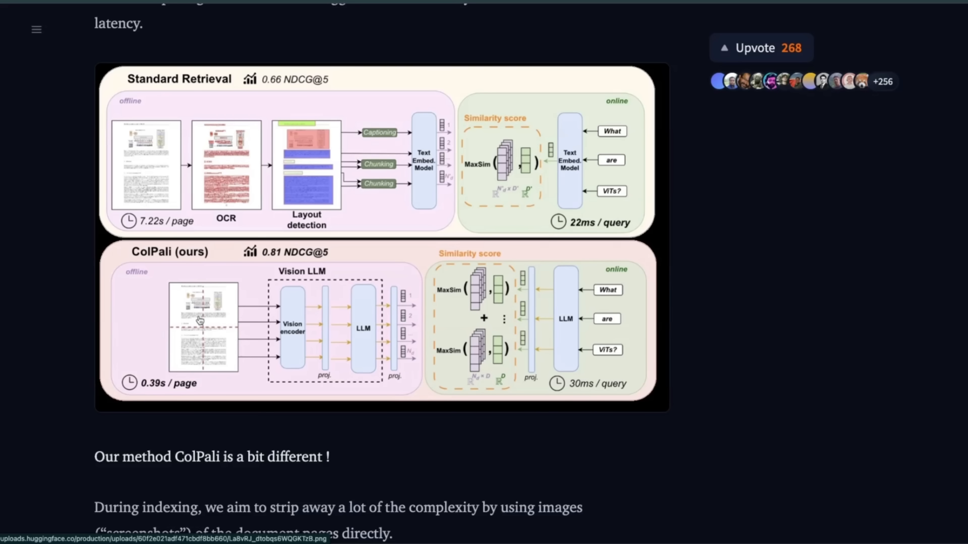
pyautogui.moveTo(204, 329)
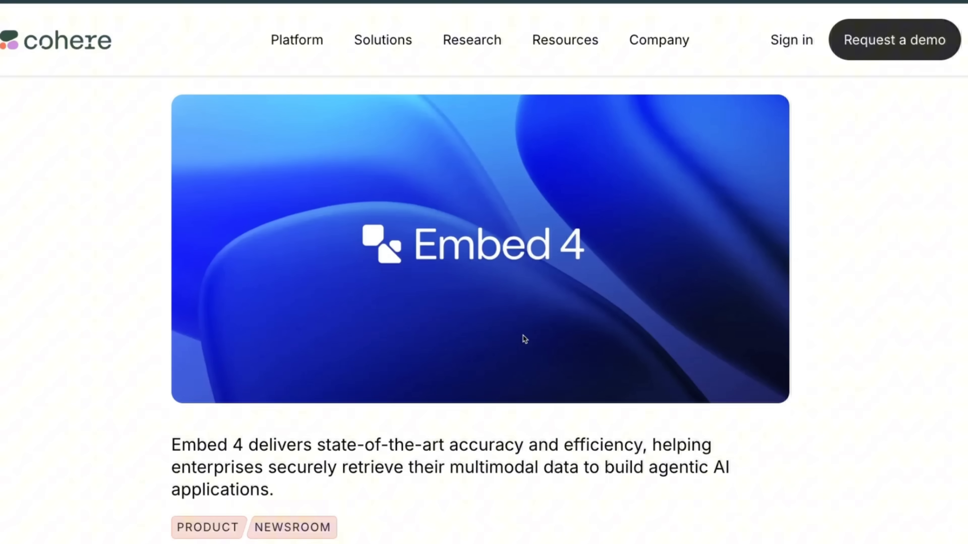
# - Scroll the Cohere Embed 4 article to the retrieval quality vs relative storage cost chart
pyautogui.scroll(-3)
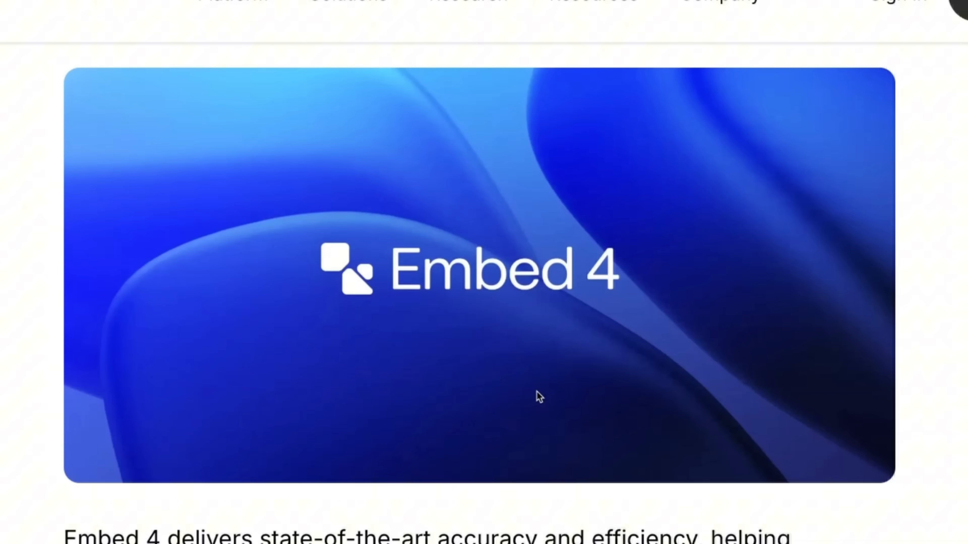
pyautogui.scroll(3)
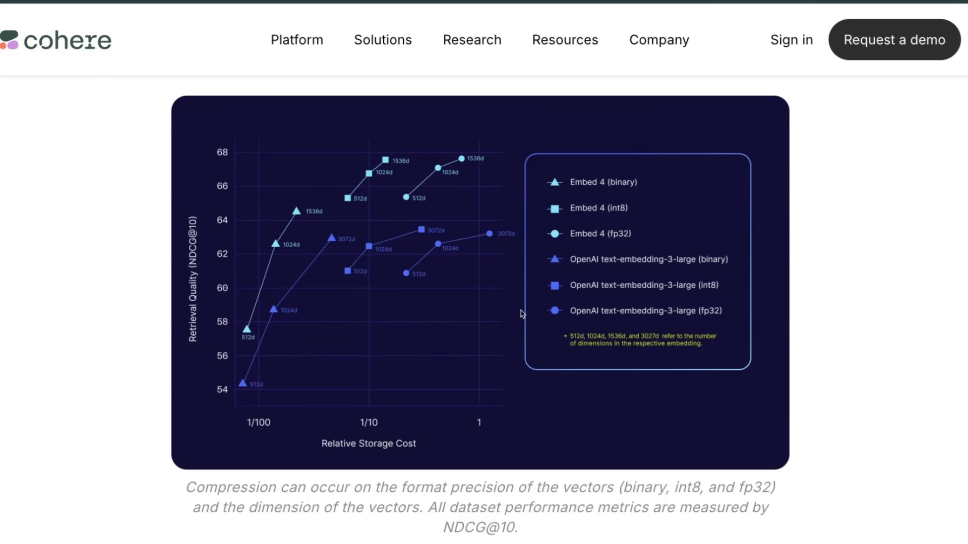
pyautogui.scroll(3)
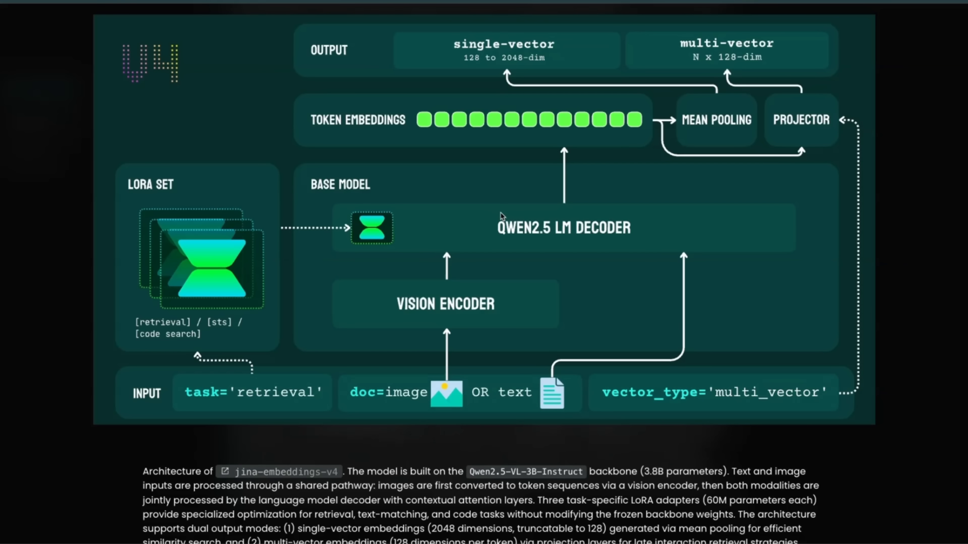
# - Scroll to the jina-embeddings-v4 architecture diagram and follow the link to the NVIDIA NeMo Retriever post
pyautogui.scroll(-3)
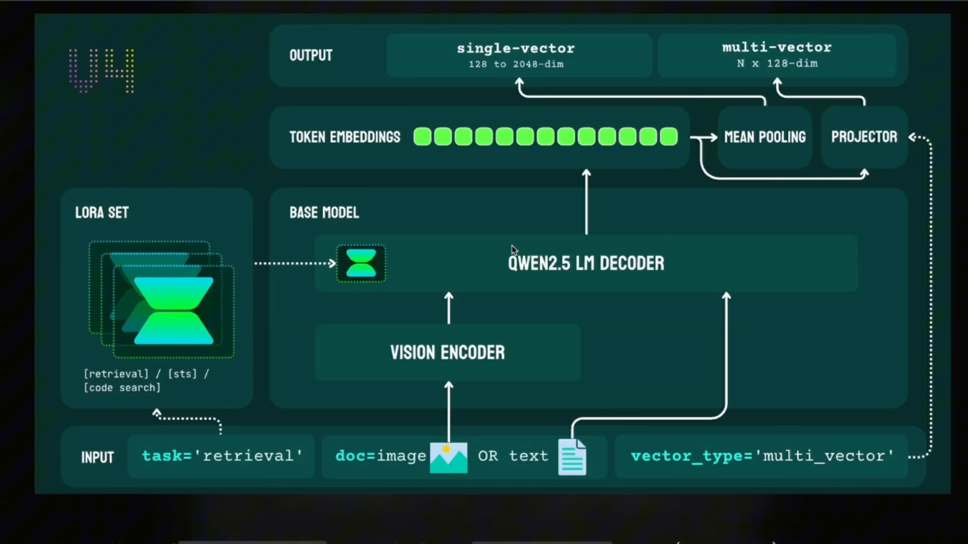
pyautogui.click(156, 305)
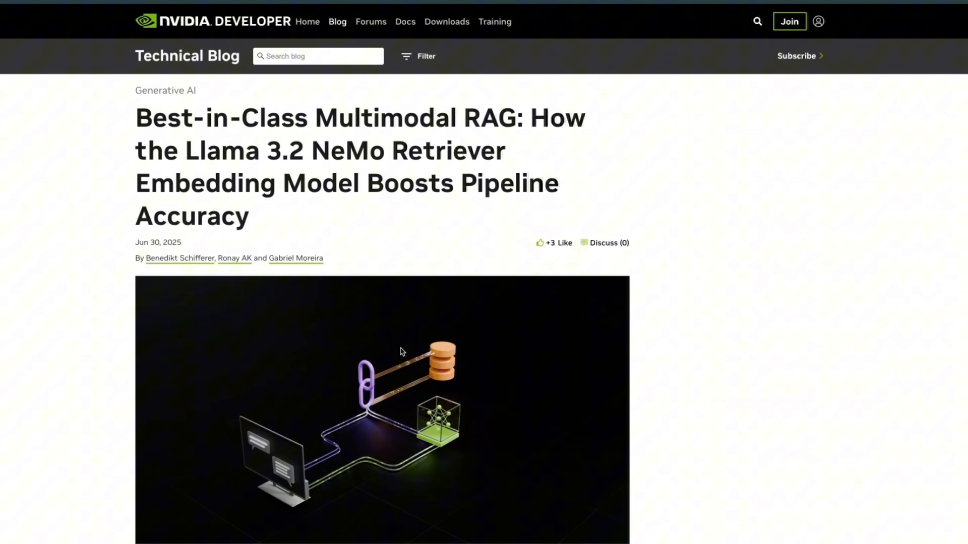
pyautogui.moveTo(184, 150)
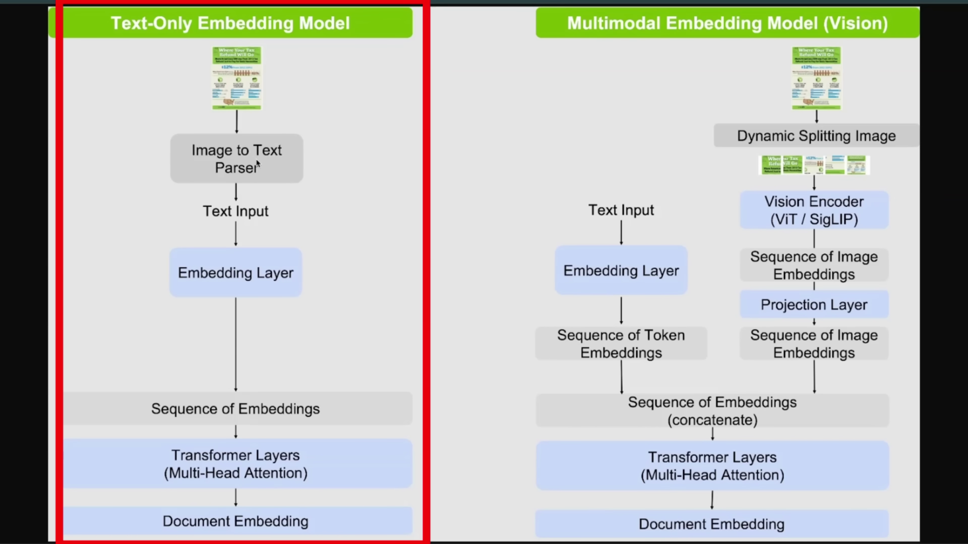
pyautogui.moveTo(298, 285)
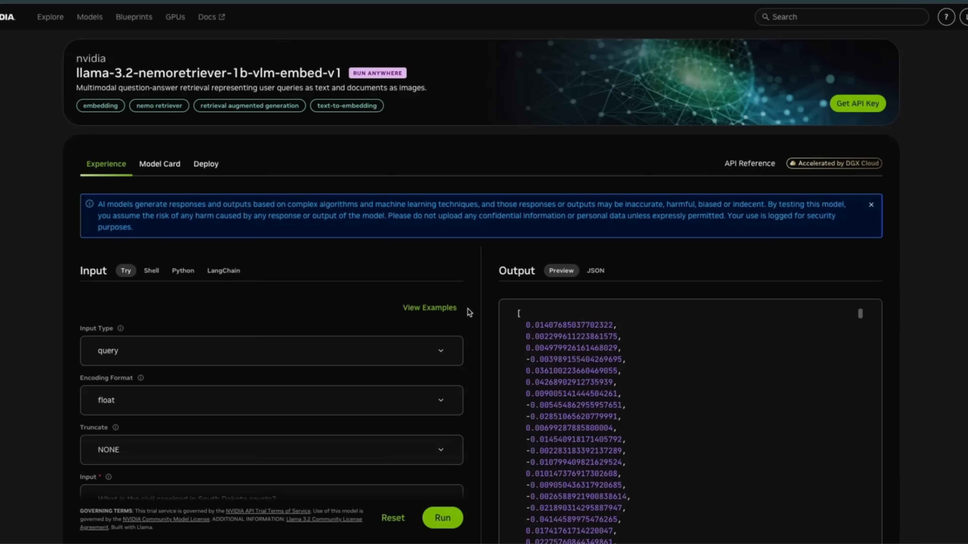
# - Scroll the llama-3.2-nemoretriever-1b-vlm-embed-v1 page to its sample query Input and Output panels
pyautogui.scroll(-3)
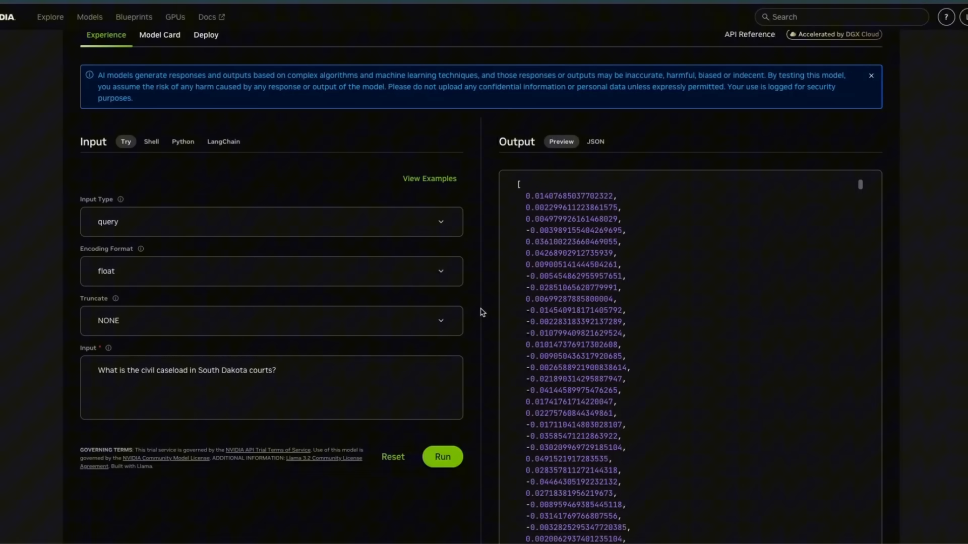
pyautogui.scroll(-3)
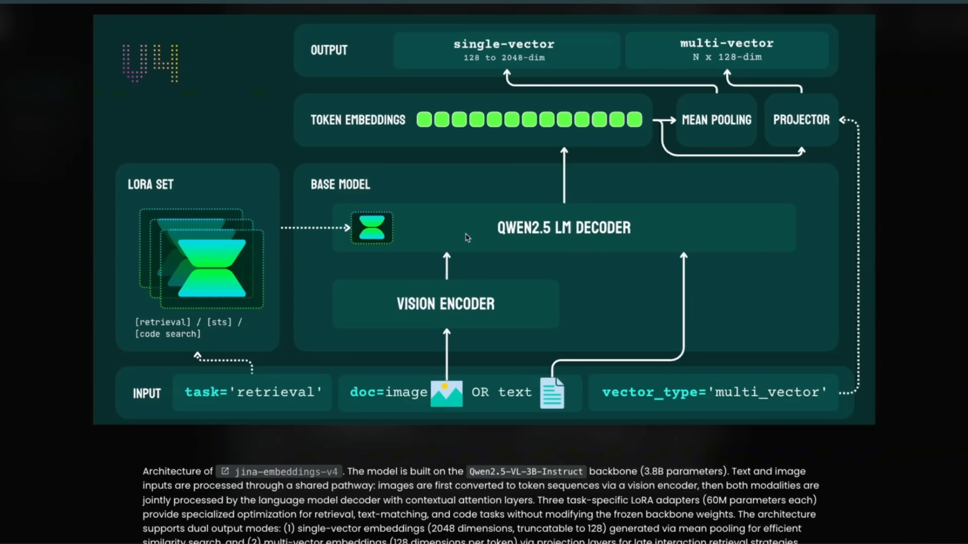
pyautogui.moveTo(505, 258)
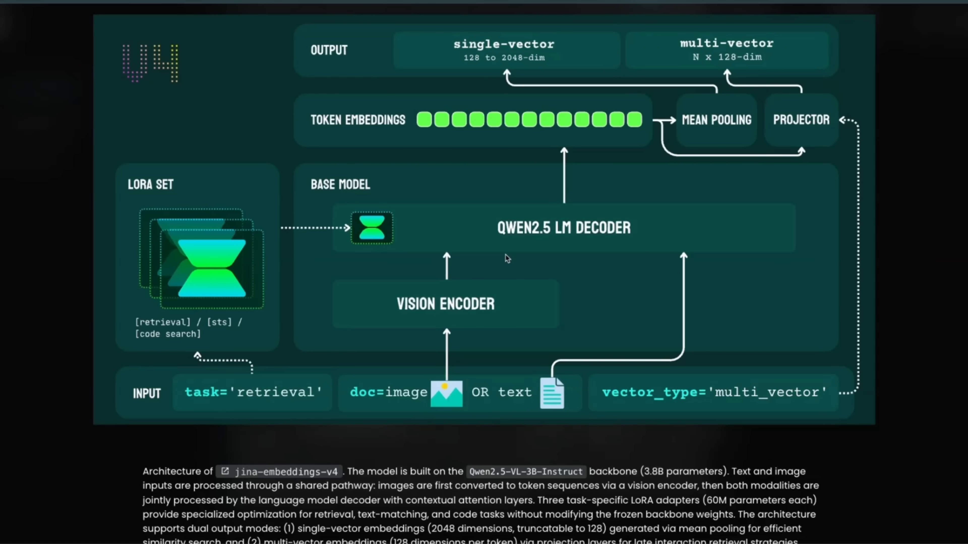
pyautogui.moveTo(368, 408)
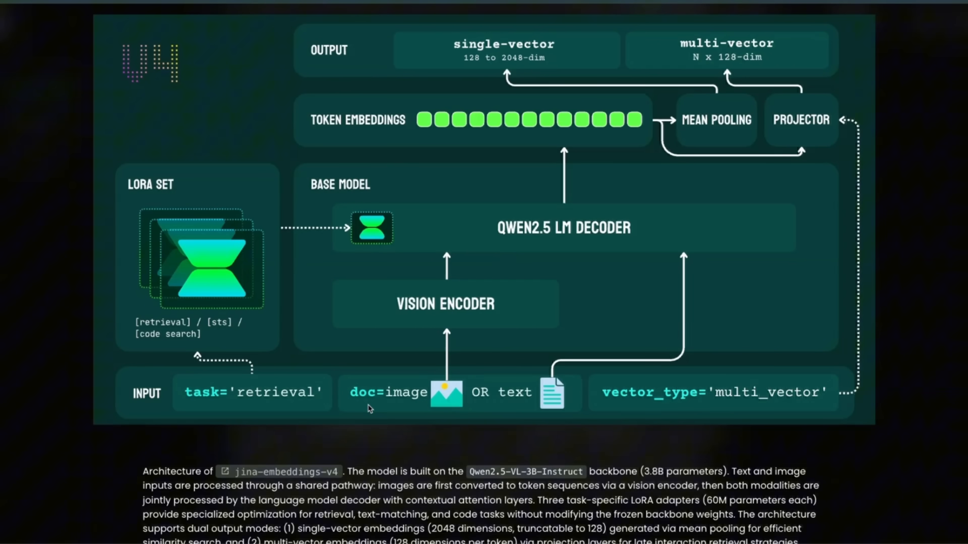
pyautogui.moveTo(454, 409)
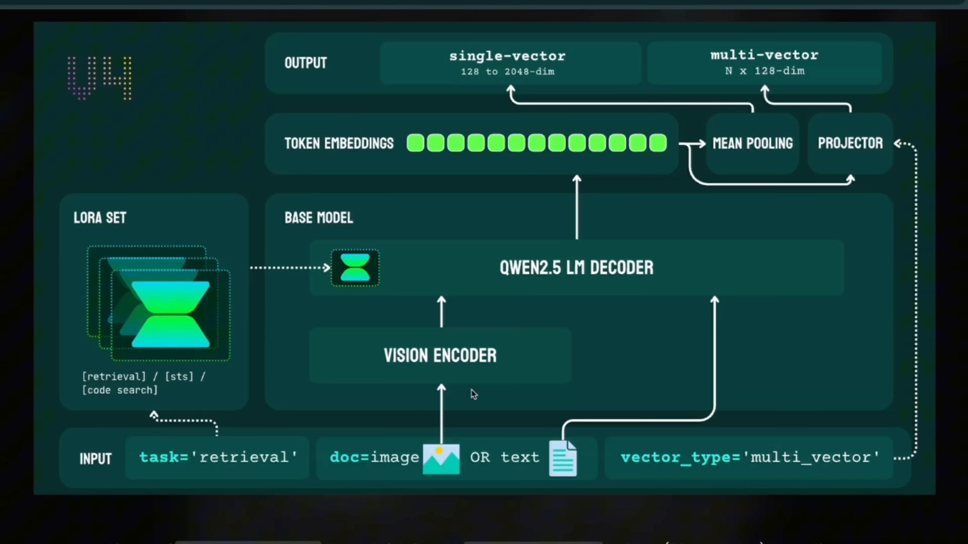
# - Scroll the Jina v4 page to the architecture diagram caption describing the Qwen2.5-VL-3B backbone and LoRA adapters
pyautogui.scroll(-3)
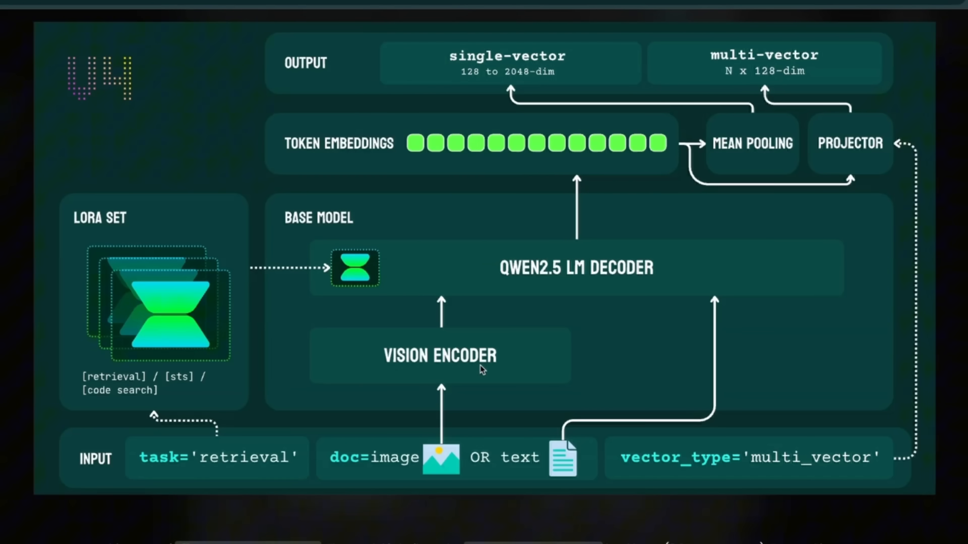
pyautogui.moveTo(417, 361)
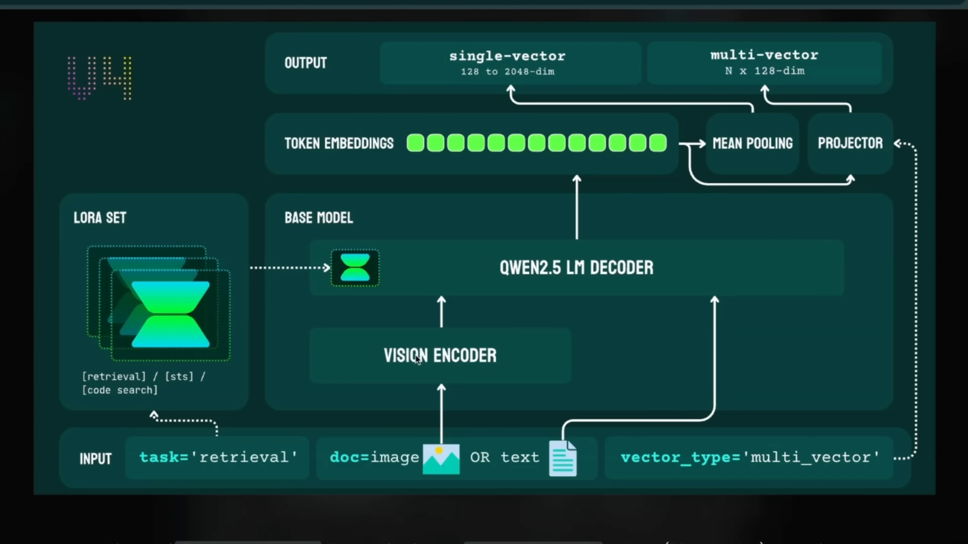
pyautogui.moveTo(438, 370)
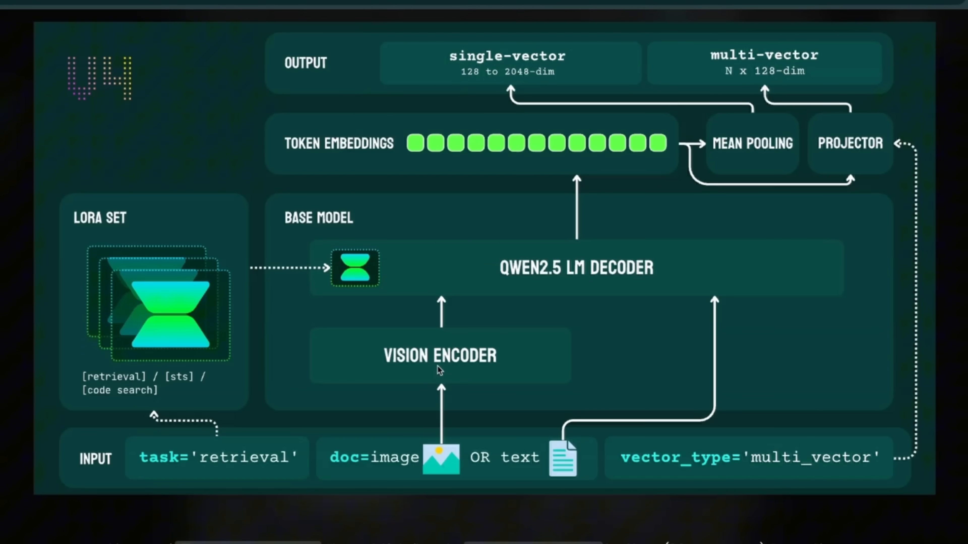
pyautogui.moveTo(591, 283)
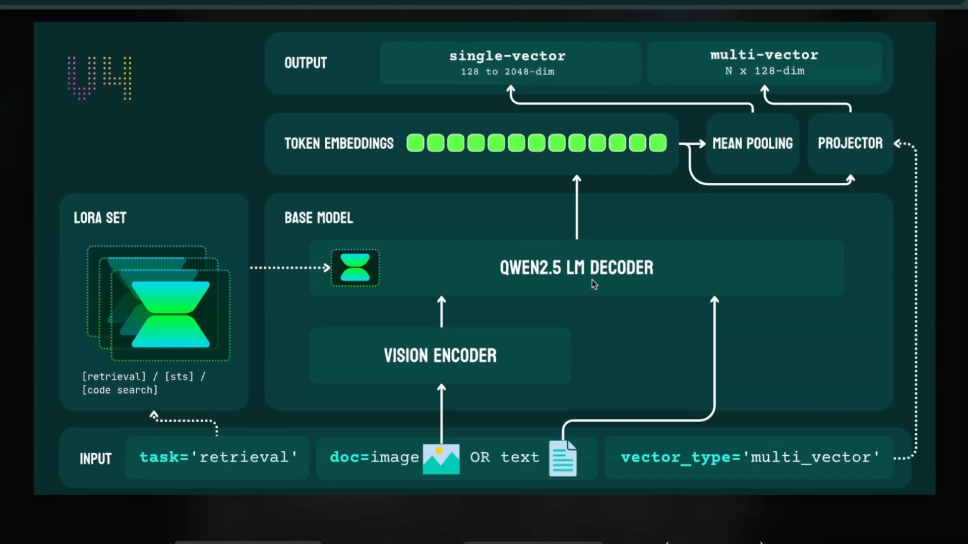
pyautogui.moveTo(573, 395)
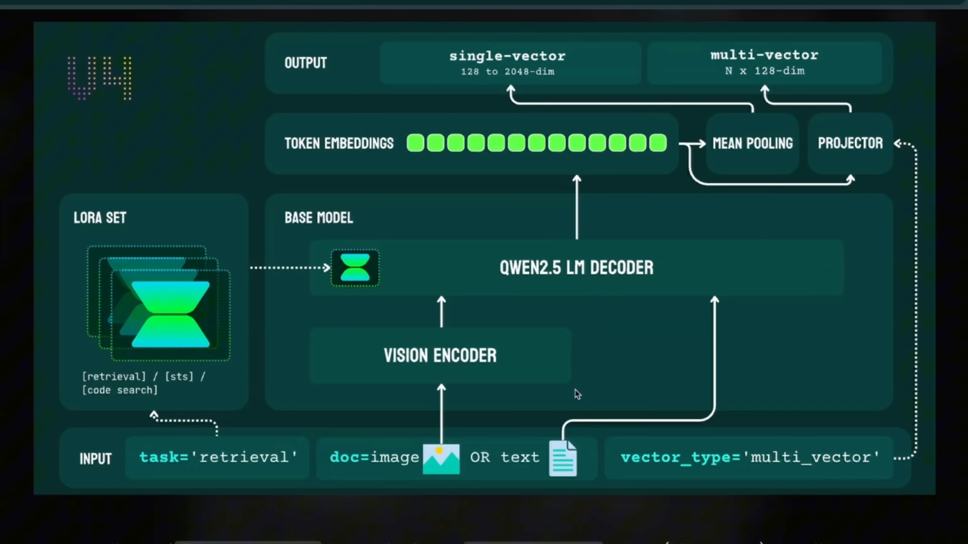
pyautogui.moveTo(657, 300)
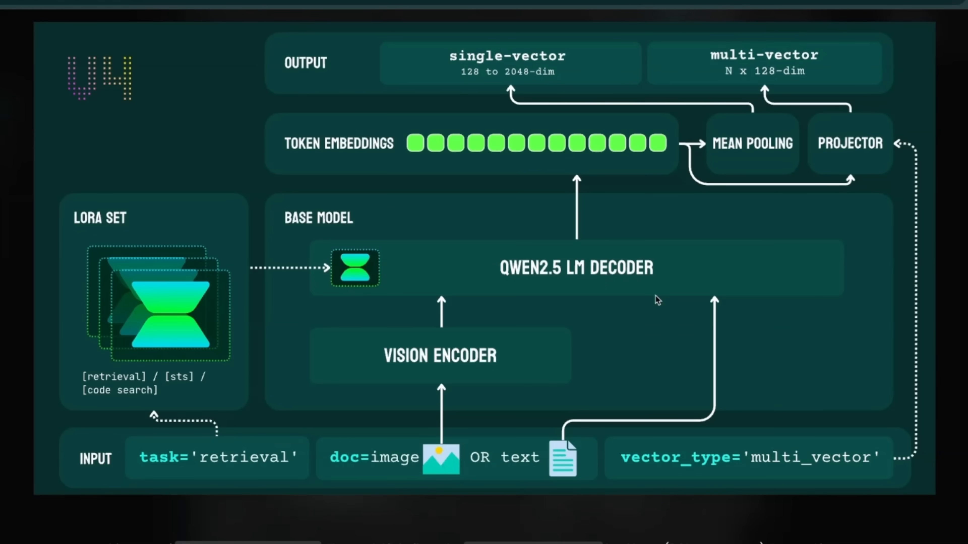
pyautogui.moveTo(102, 308)
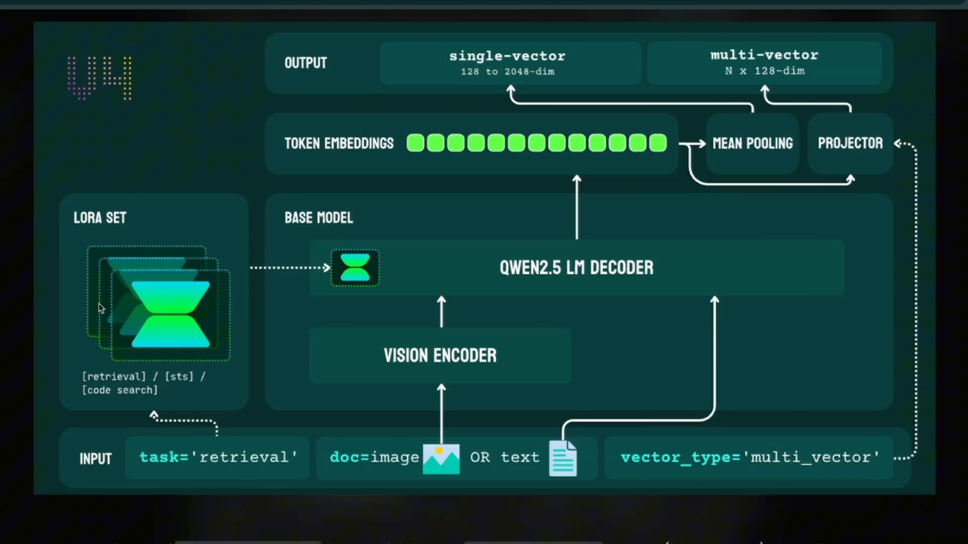
pyautogui.moveTo(188, 319)
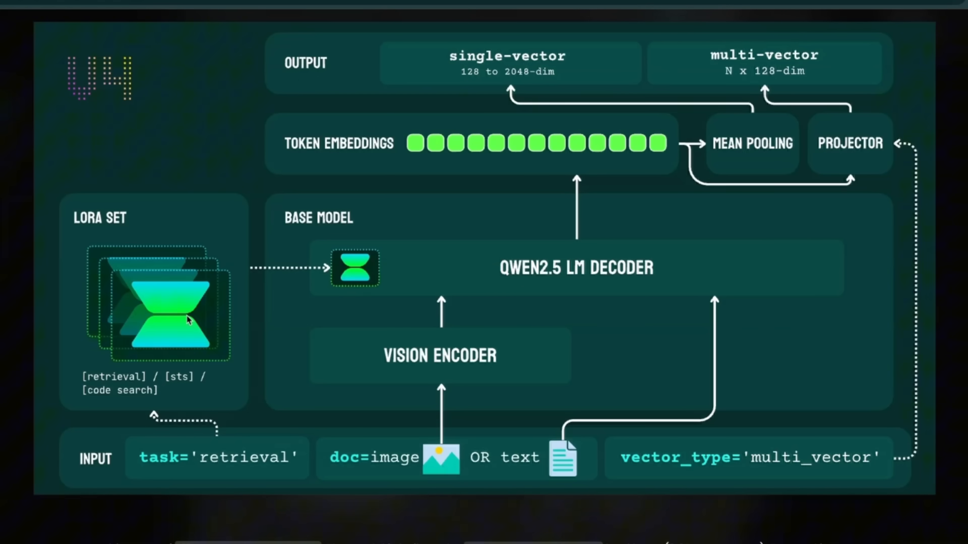
pyautogui.moveTo(187, 326)
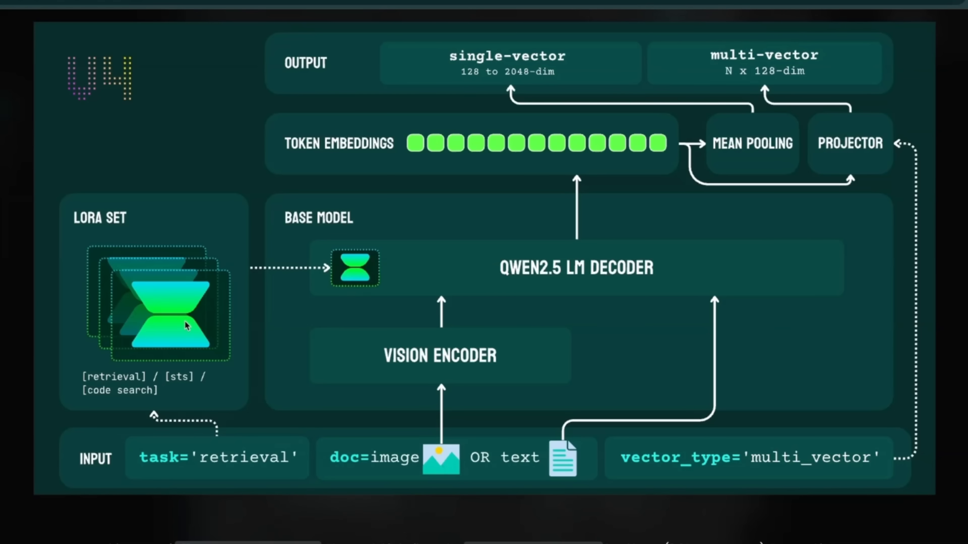
pyautogui.moveTo(263, 472)
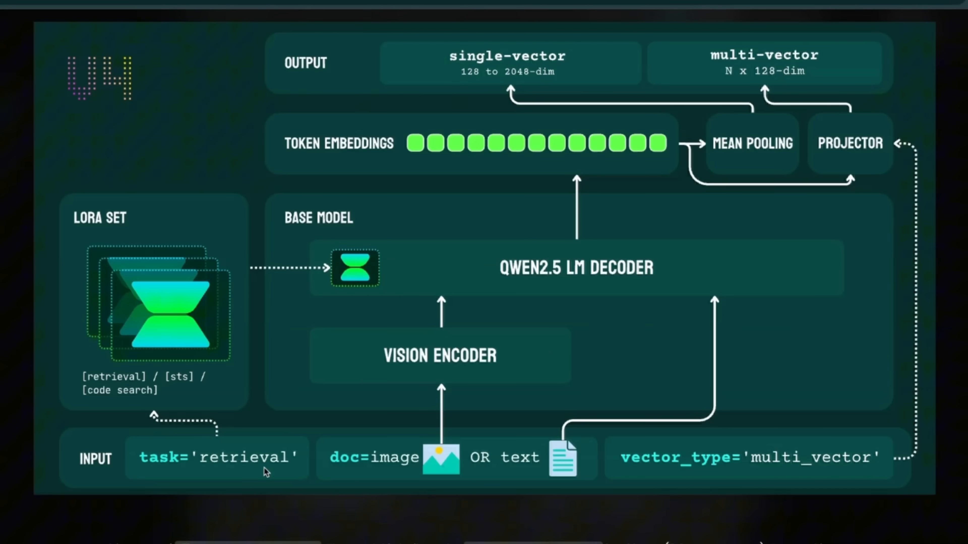
pyautogui.moveTo(399, 465)
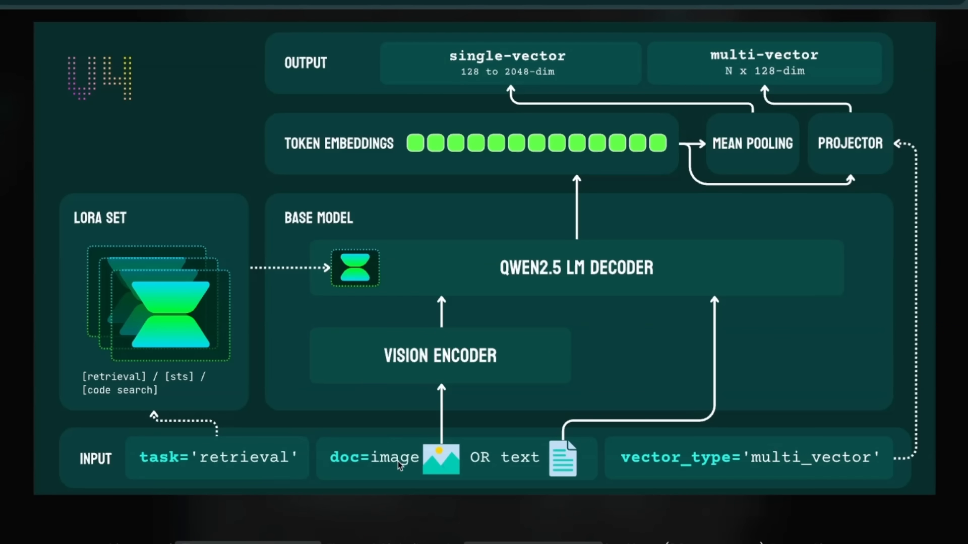
pyautogui.moveTo(241, 450)
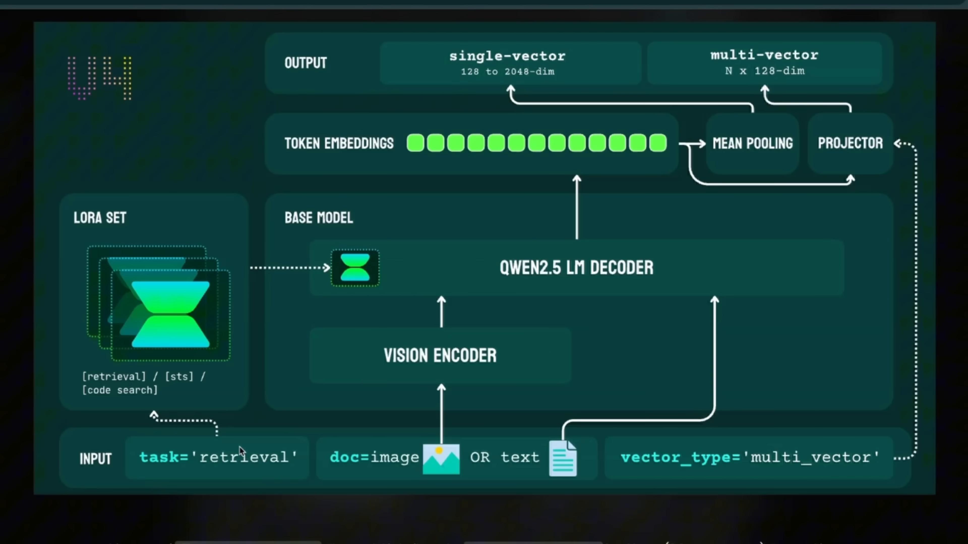
pyautogui.moveTo(196, 359)
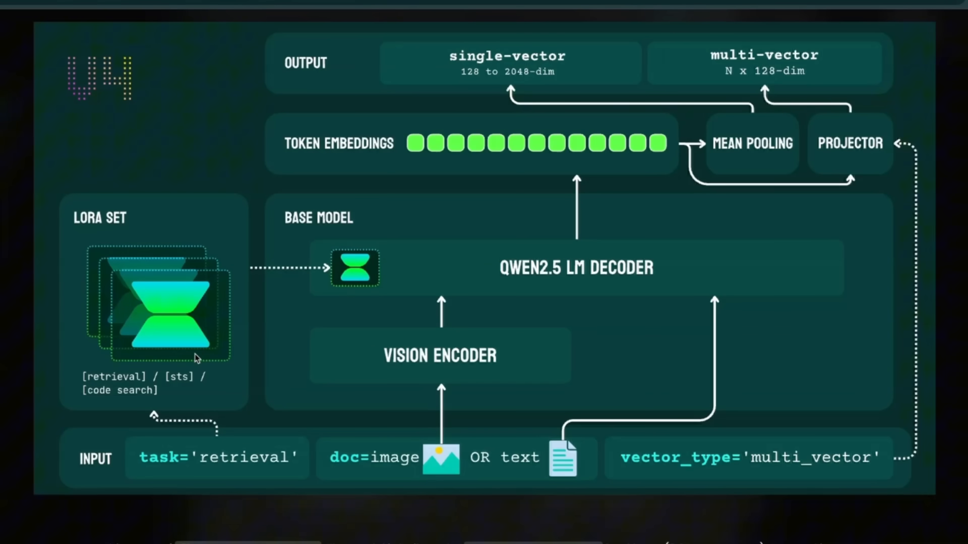
pyautogui.moveTo(421, 267)
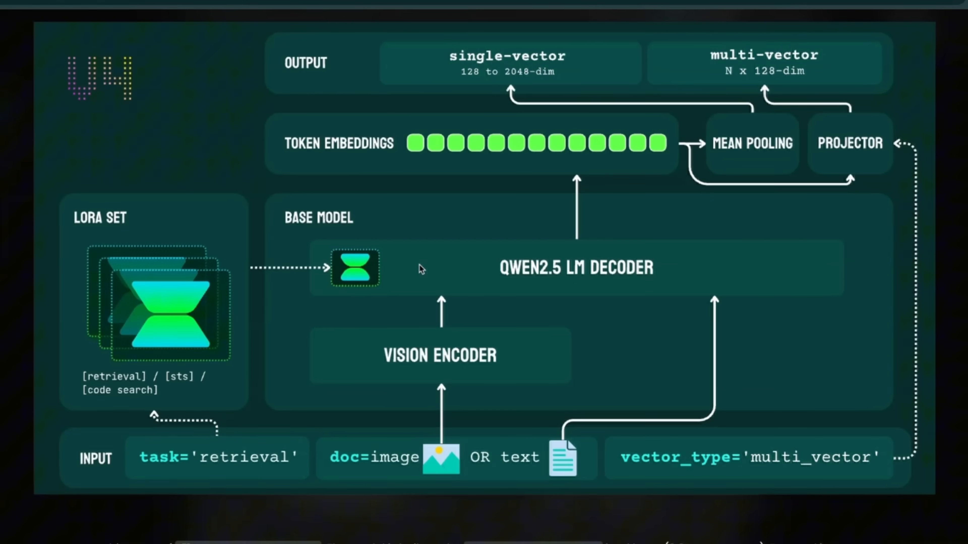
pyautogui.scroll(-3)
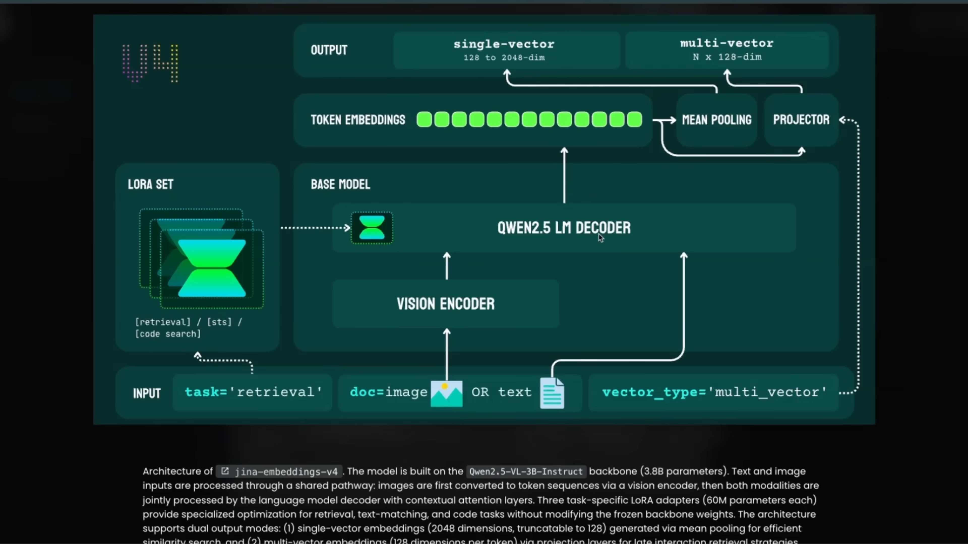
pyautogui.moveTo(519, 120)
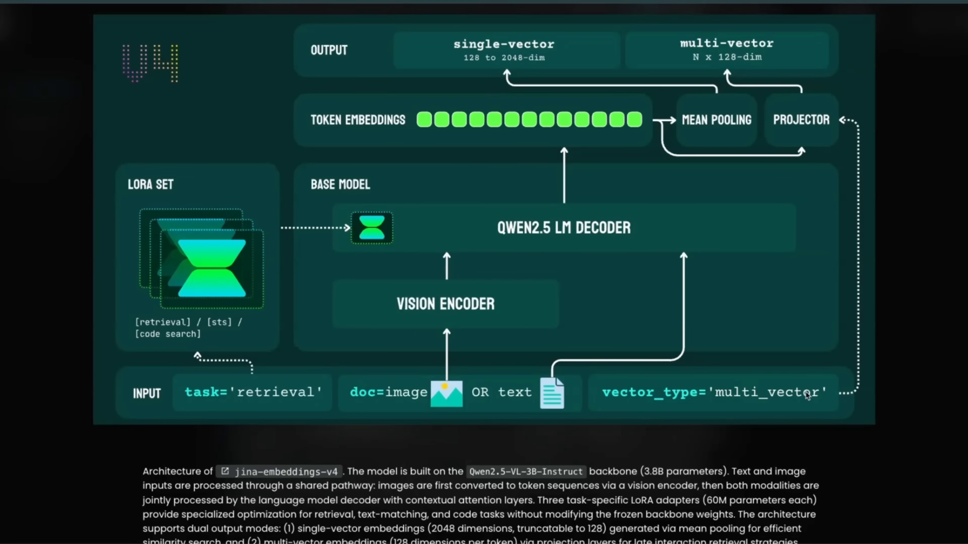
pyautogui.moveTo(839, 394)
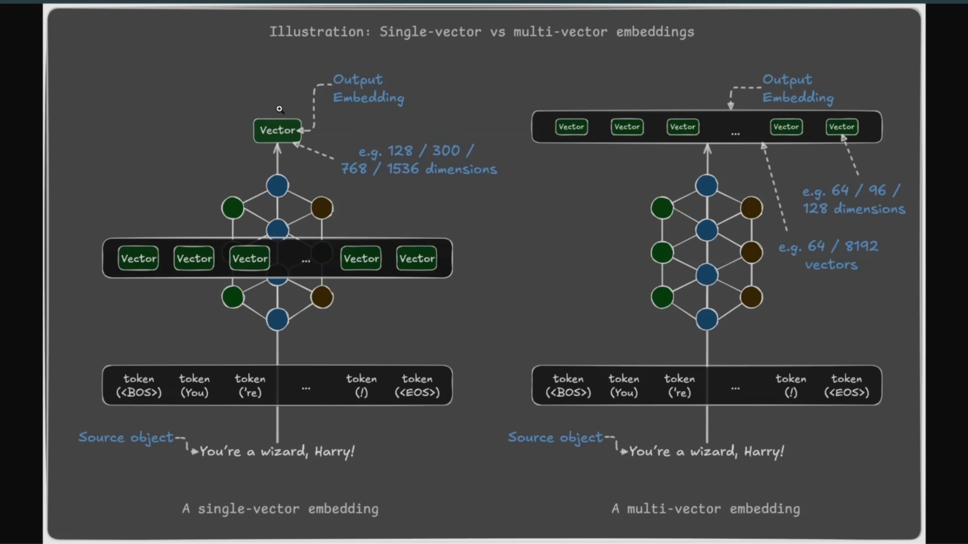
pyautogui.moveTo(287, 101)
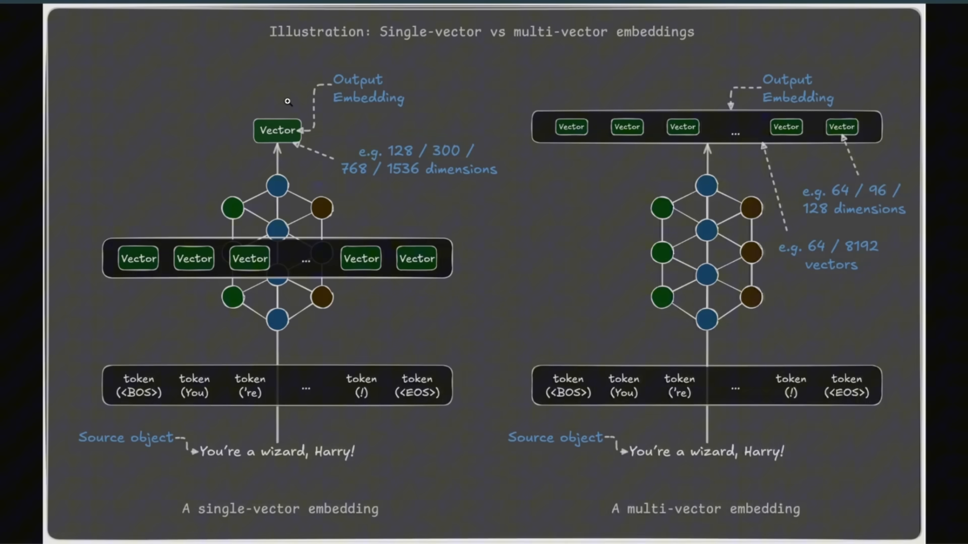
pyautogui.moveTo(715, 162)
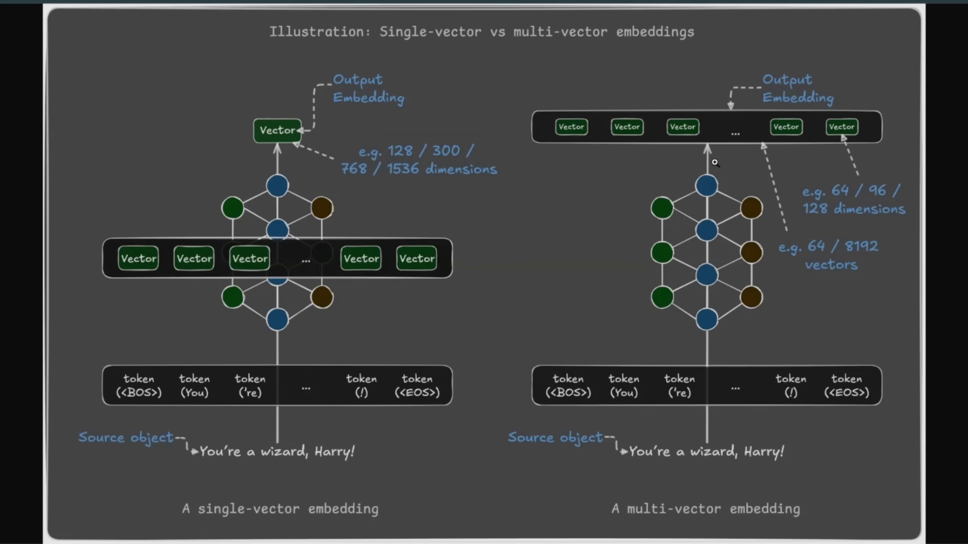
pyautogui.moveTo(768, 163)
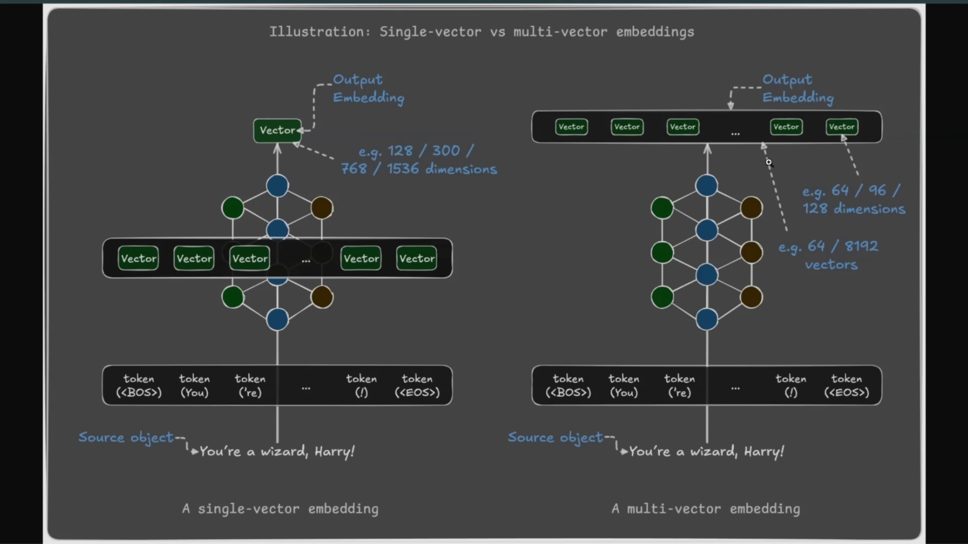
pyautogui.moveTo(761, 167)
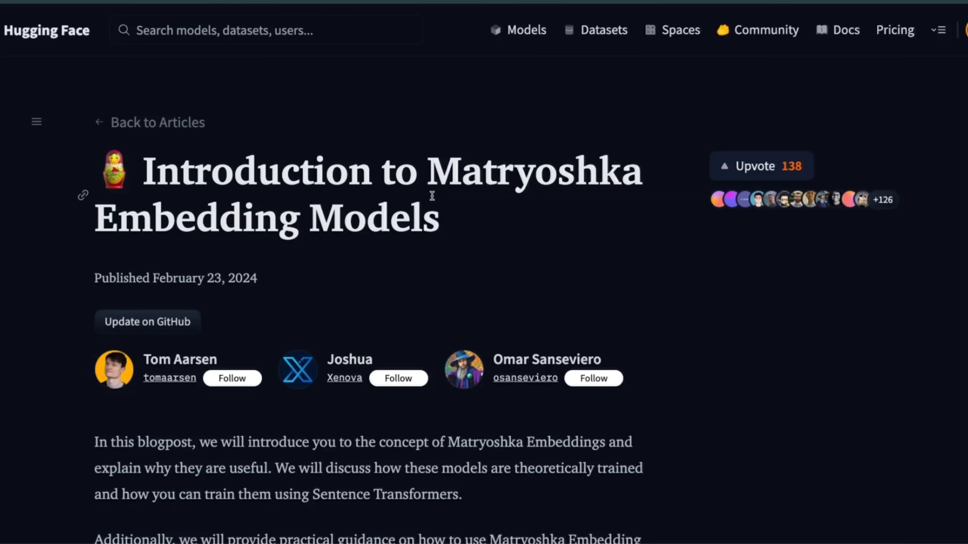
# - Highlight entries in the OpenAI embedding-size table, then scroll to the Matryoshka 1024-to-64 truncation diagram
pyautogui.doubleClick(534, 171)
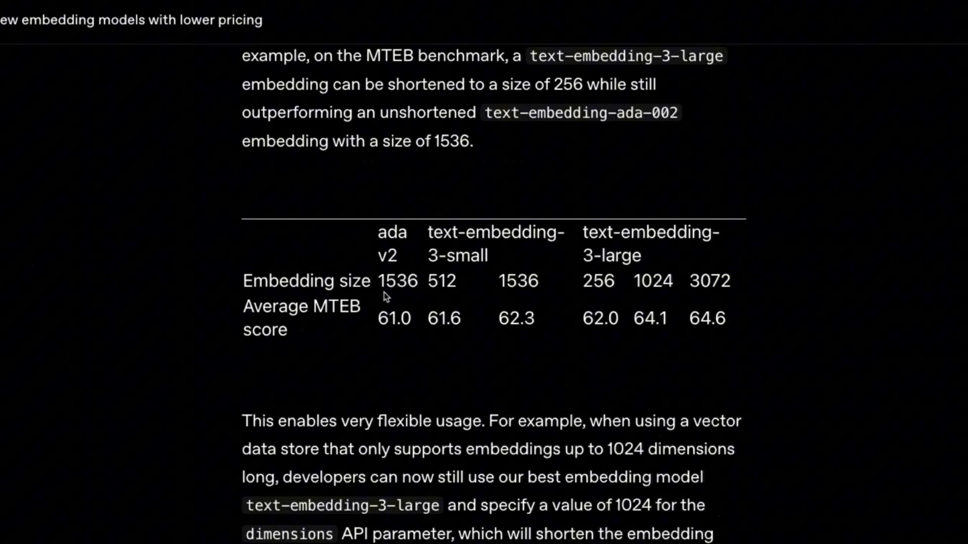
pyautogui.doubleClick(405, 285)
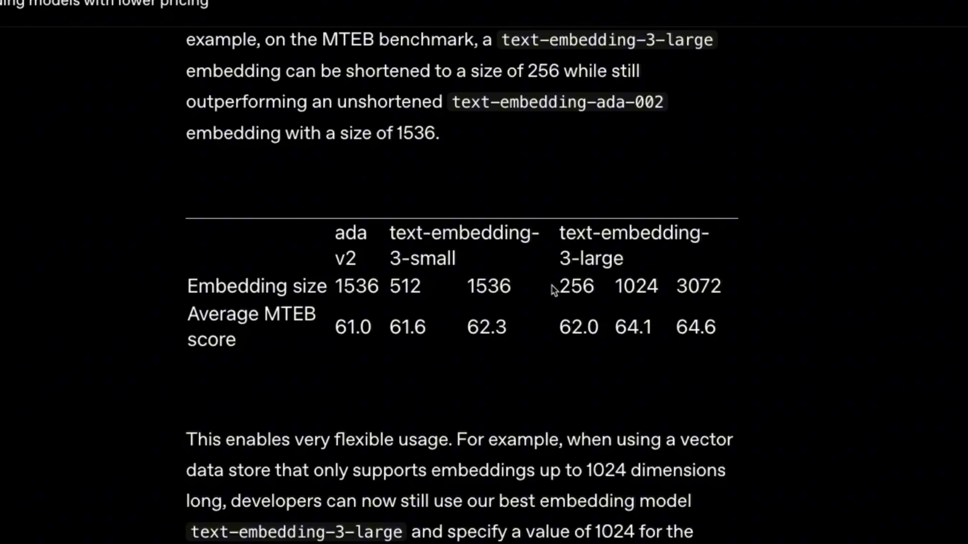
pyautogui.doubleClick(574, 285)
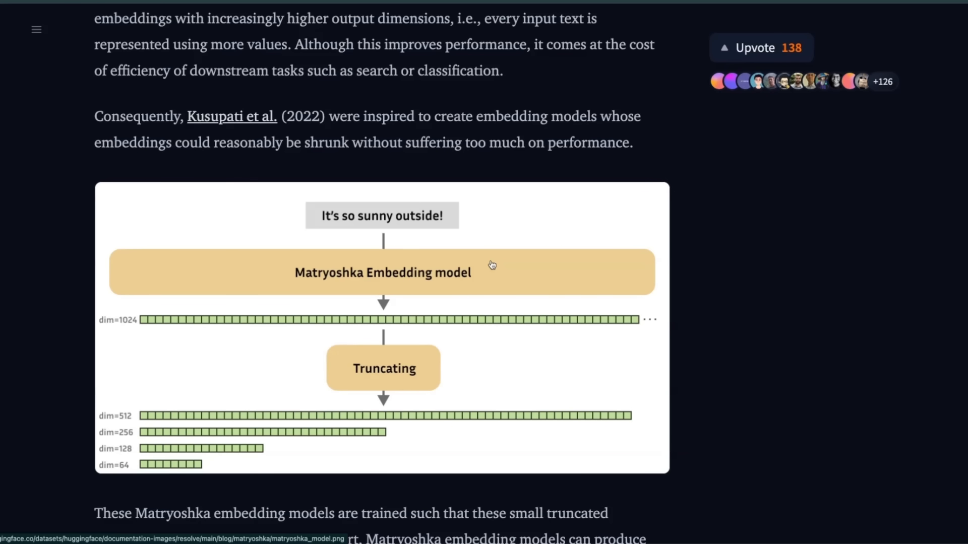
pyautogui.scroll(-3)
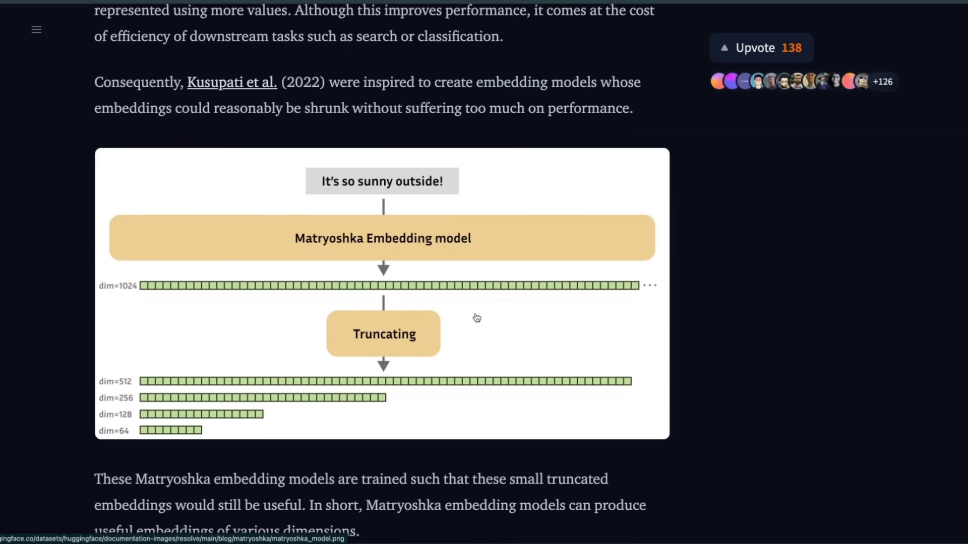
pyautogui.moveTo(343, 378)
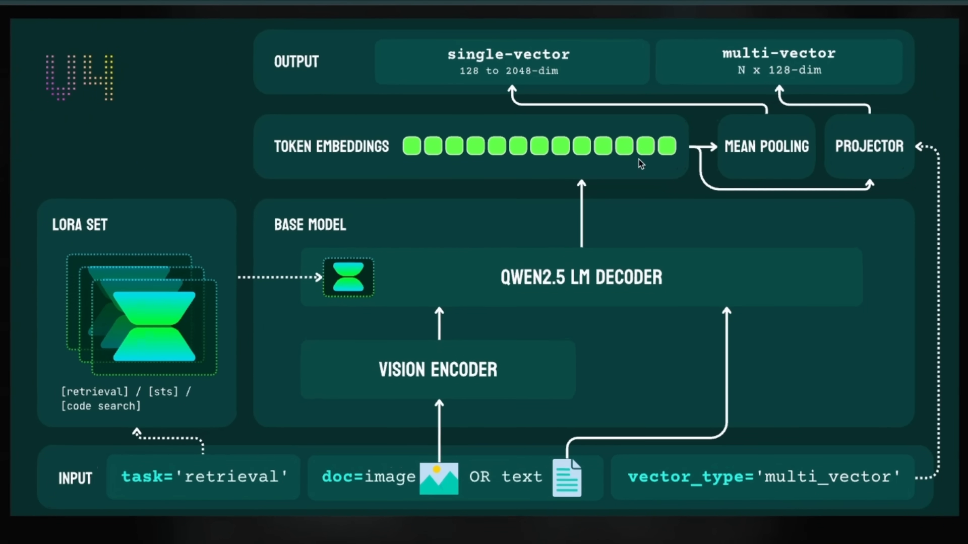
pyautogui.moveTo(627, 162)
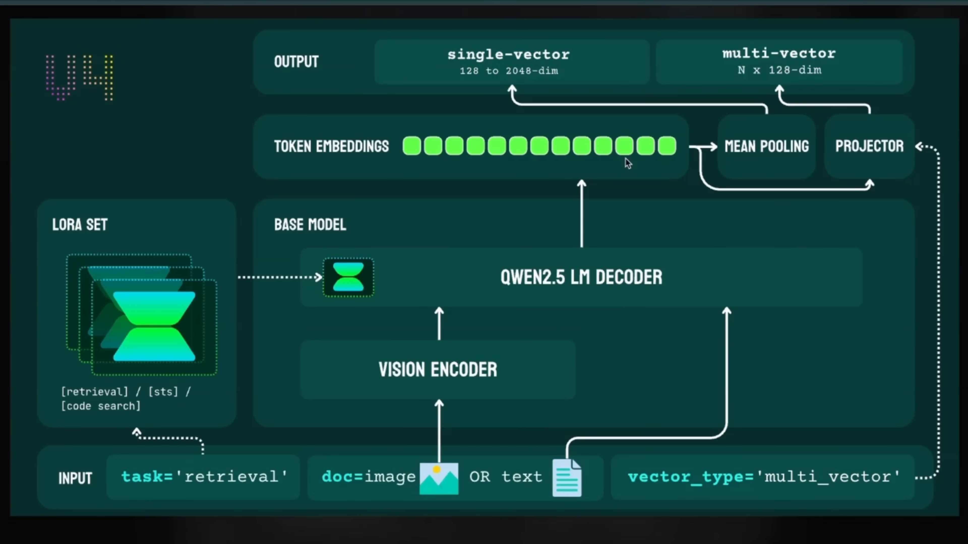
pyautogui.moveTo(464, 59)
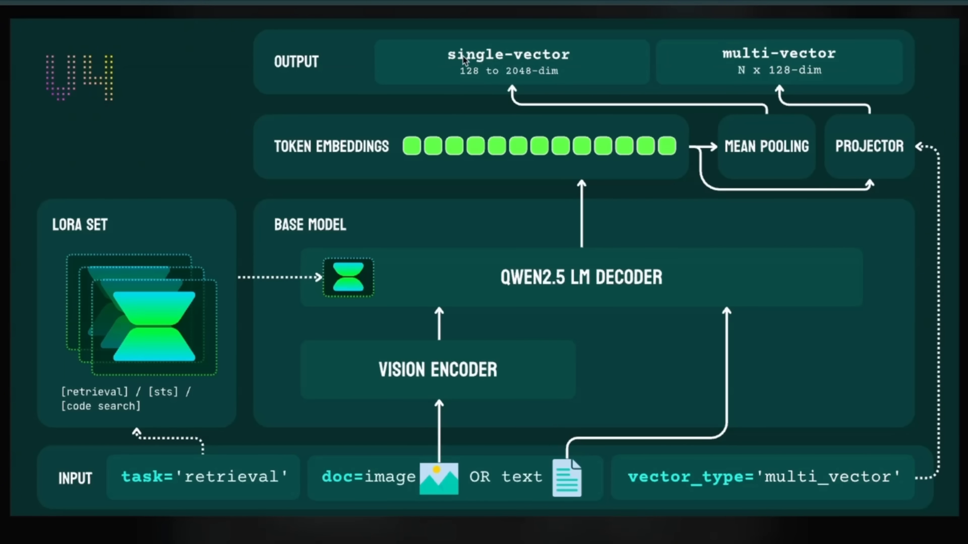
pyautogui.moveTo(476, 84)
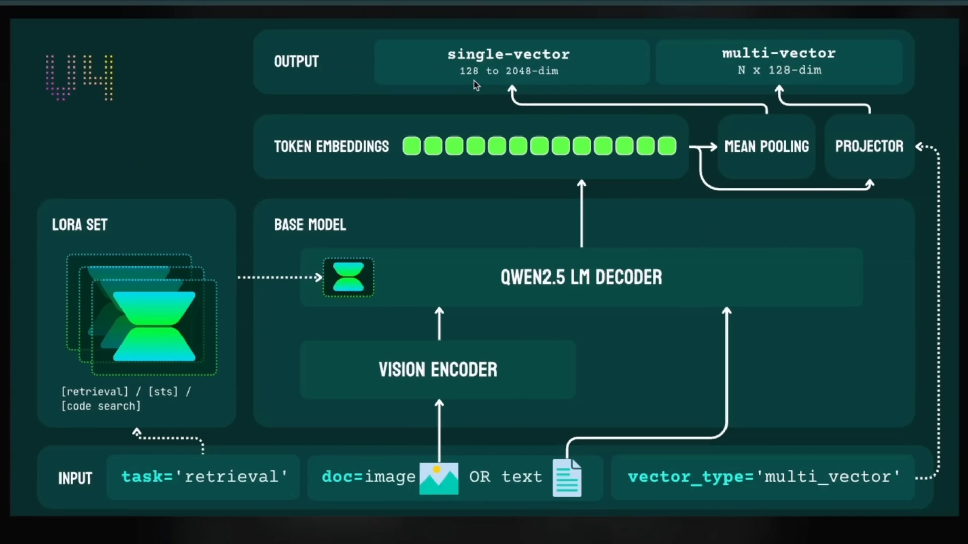
pyautogui.moveTo(560, 77)
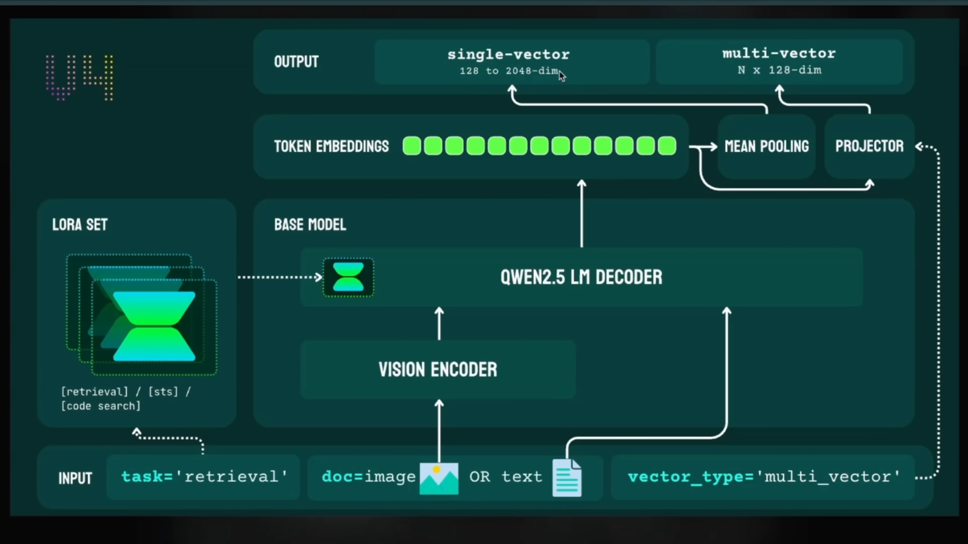
pyautogui.moveTo(599, 85)
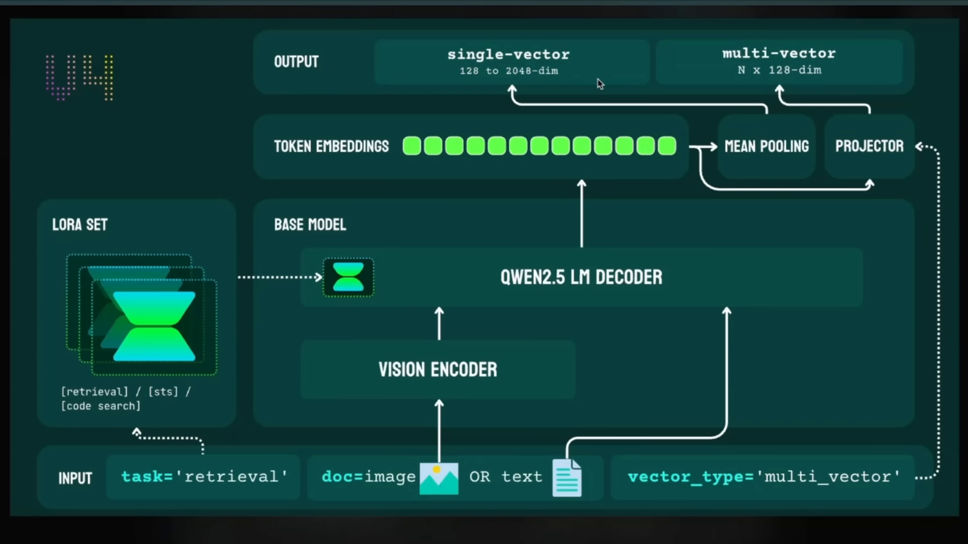
# - Scroll past the v4 caption to the jina-embeddings-v3 versus v4 comparison table with 32,768-token input length
pyautogui.scroll(-3)
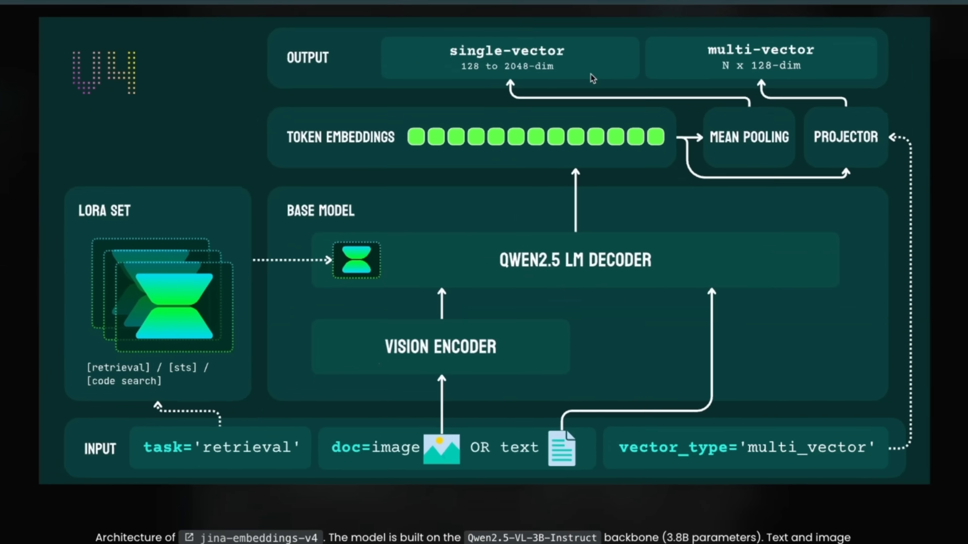
pyautogui.scroll(-3)
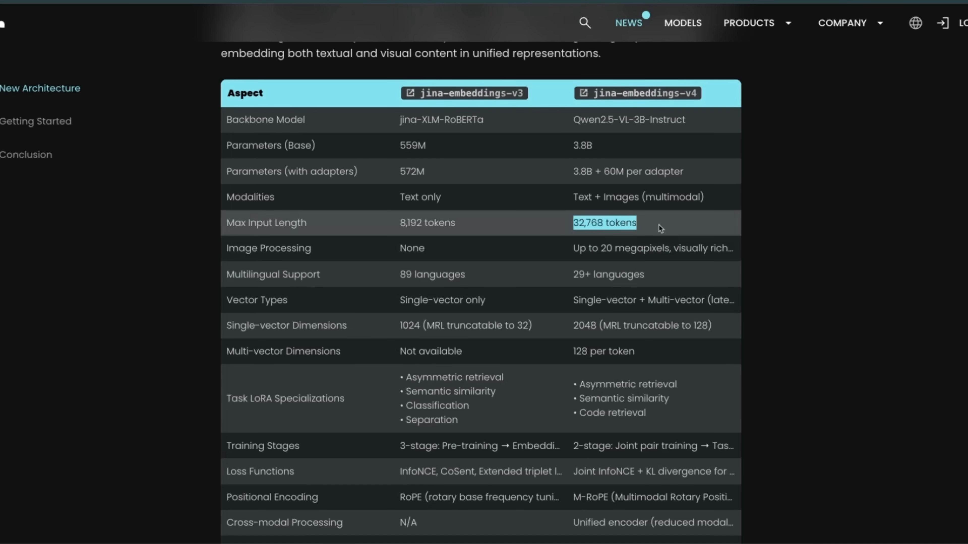
pyautogui.moveTo(570, 226)
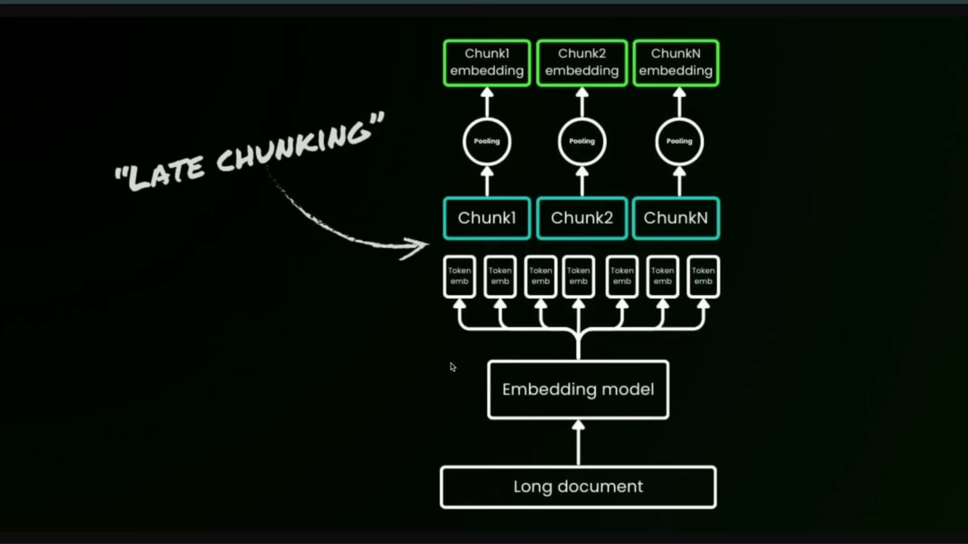
pyautogui.moveTo(624, 394)
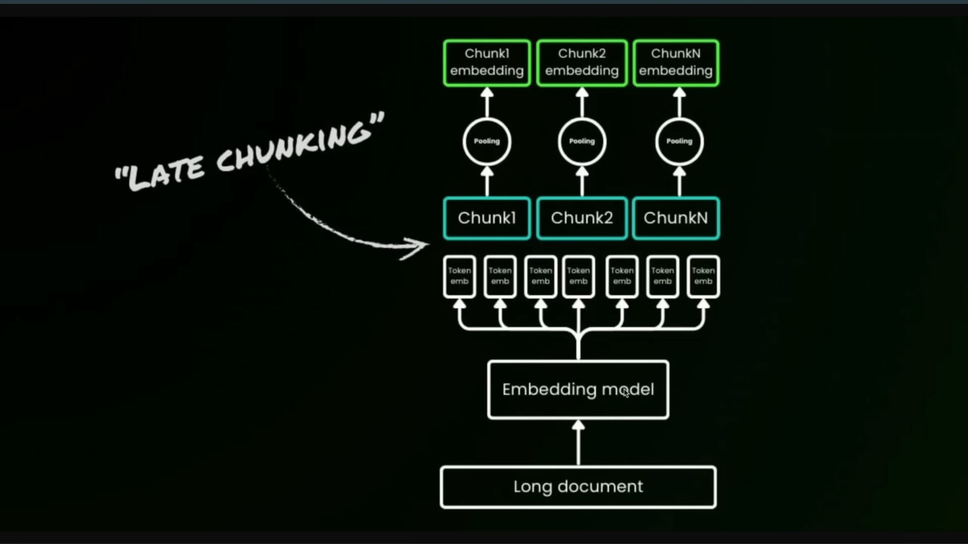
pyautogui.moveTo(486, 167)
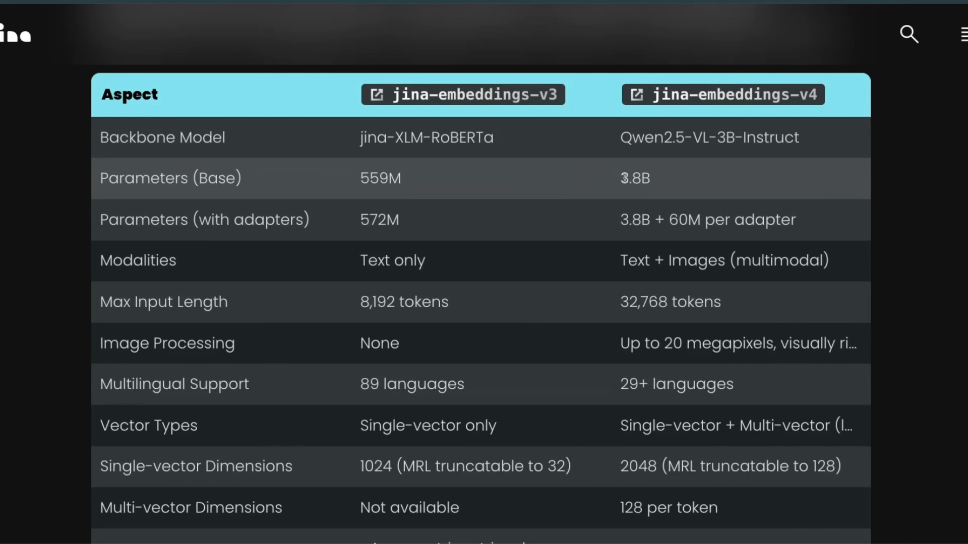
pyautogui.doubleClick(635, 179)
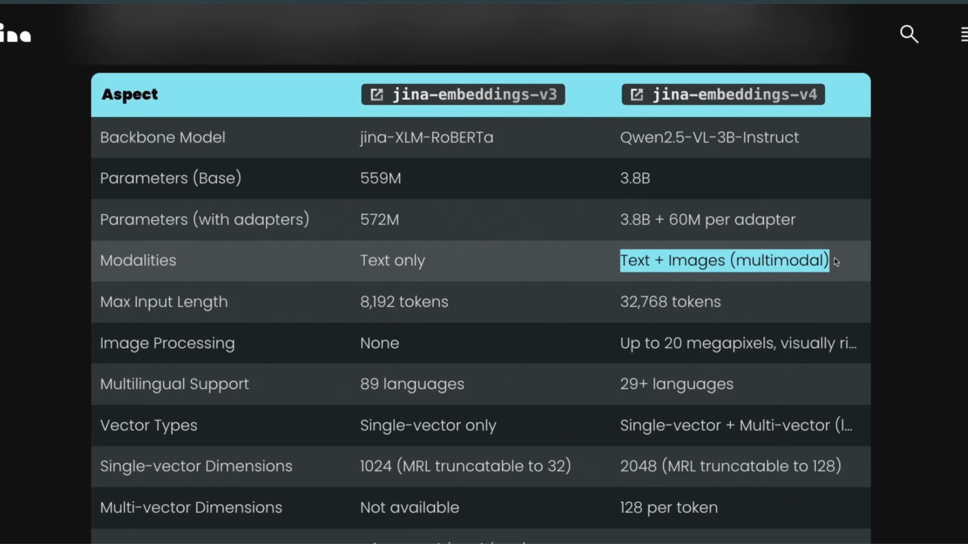
pyautogui.scroll(-3)
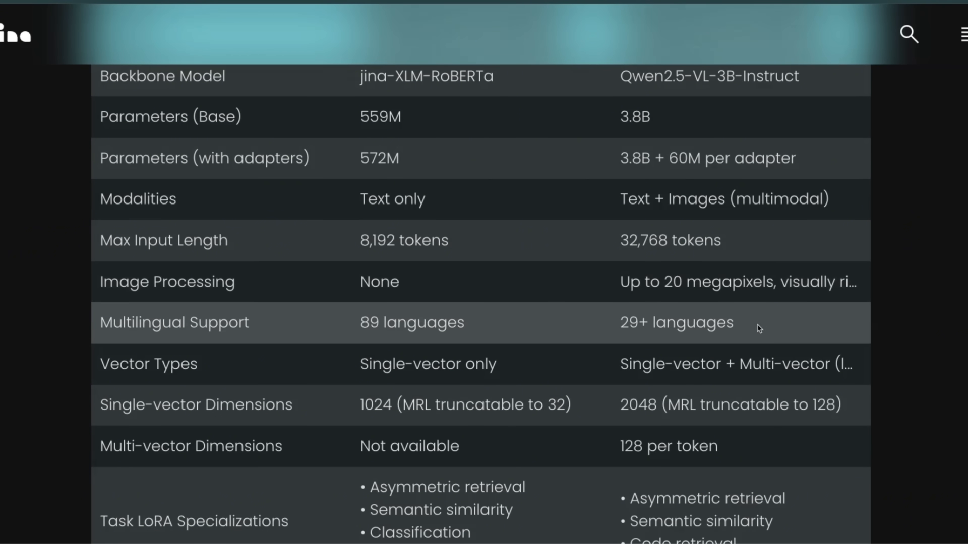
pyautogui.doubleClick(675, 322)
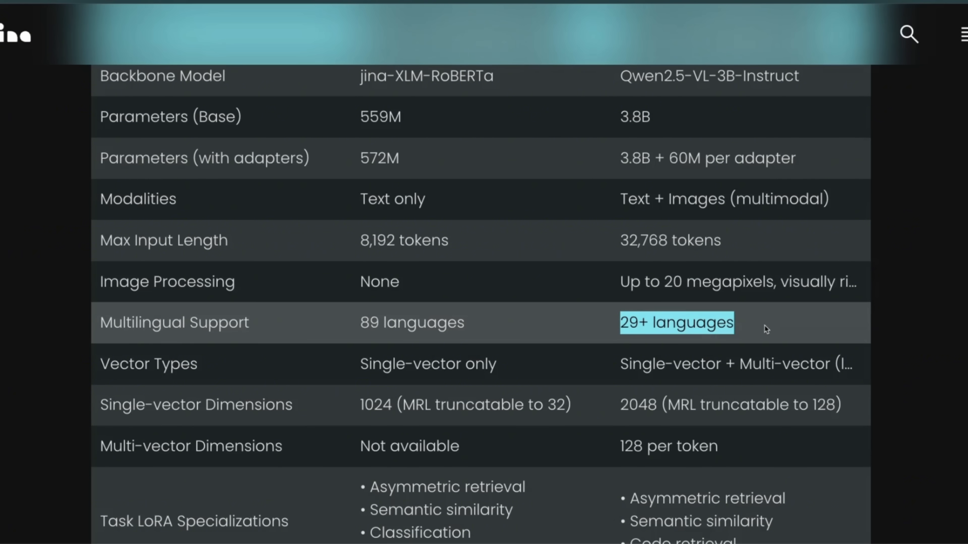
pyautogui.scroll(-3)
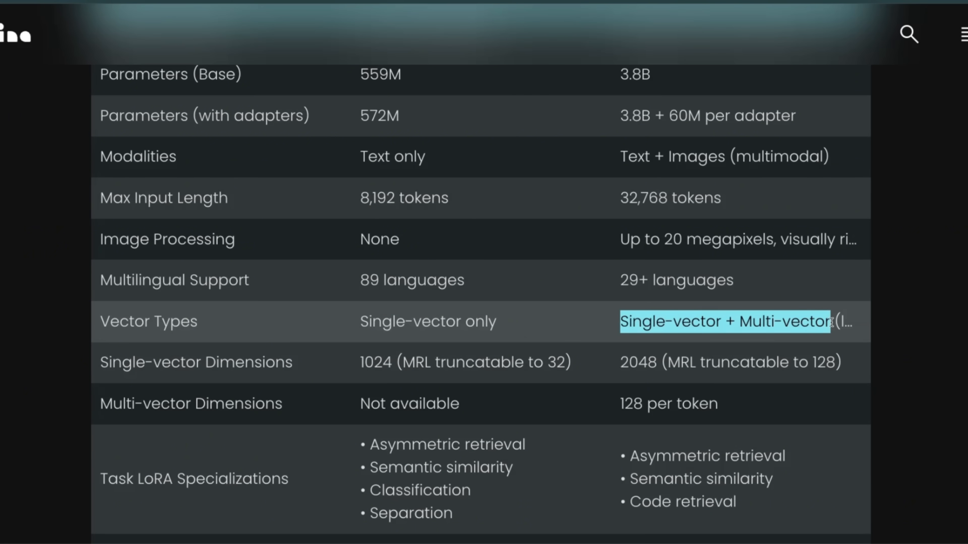
pyautogui.scroll(-3)
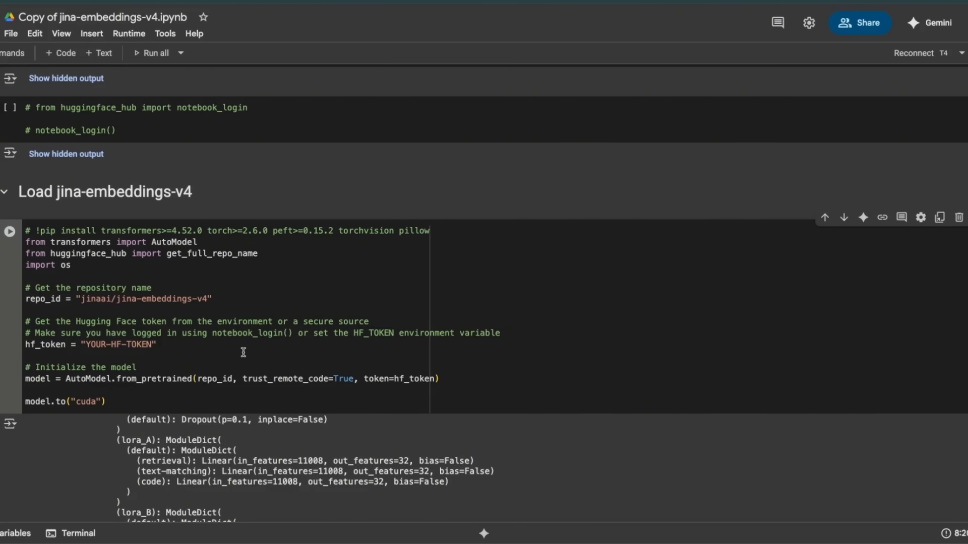
# - Scroll through the model layer printout to the Get Text & Image Embeddings for Retrieval section
pyautogui.scroll(3)
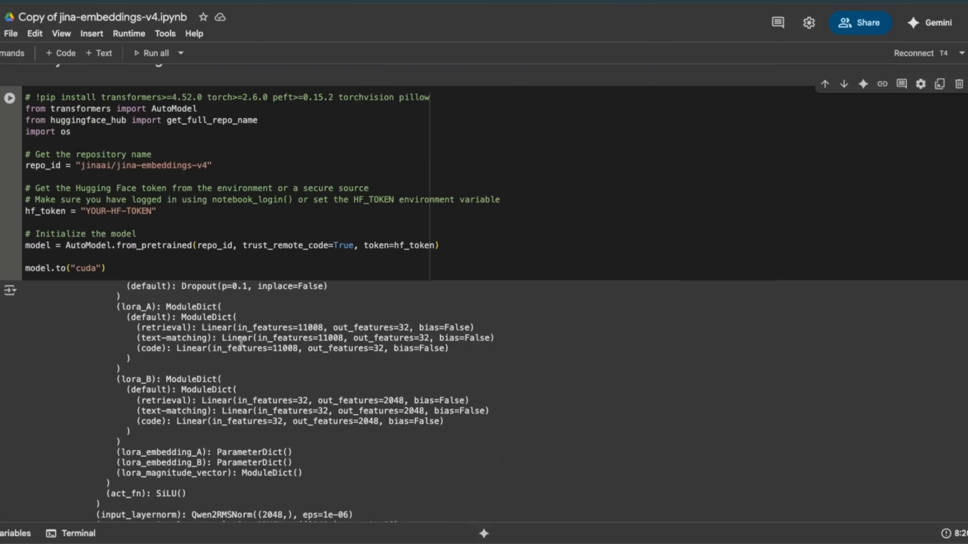
pyautogui.scroll(3)
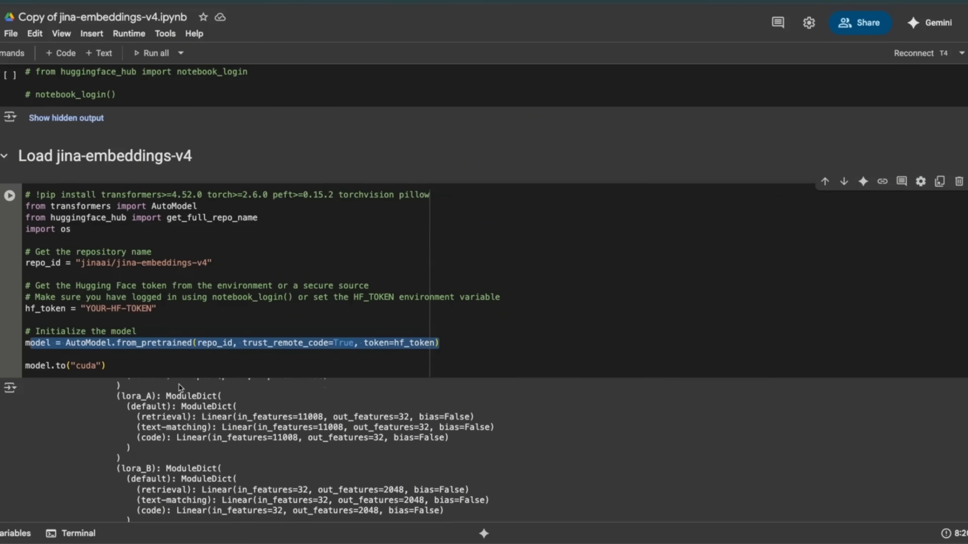
pyautogui.scroll(-3)
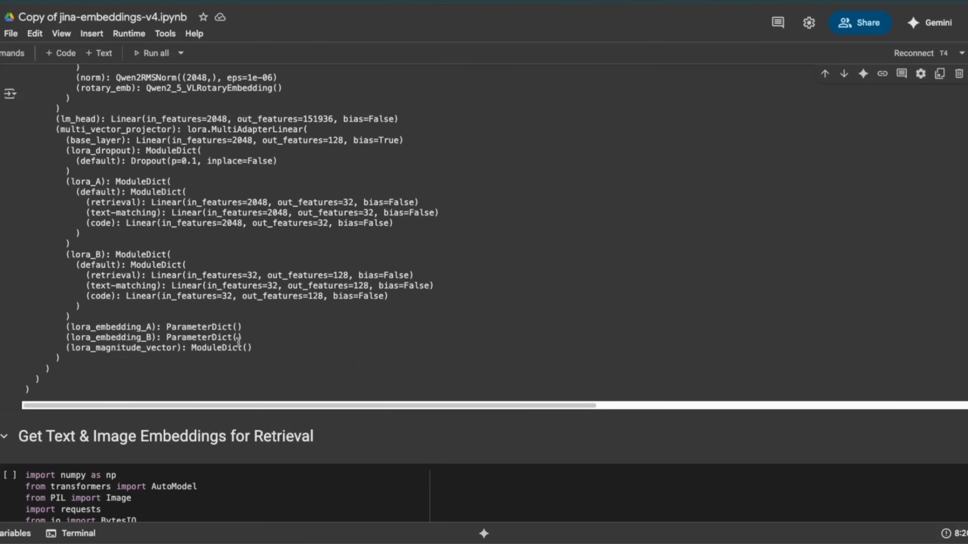
pyautogui.scroll(-3)
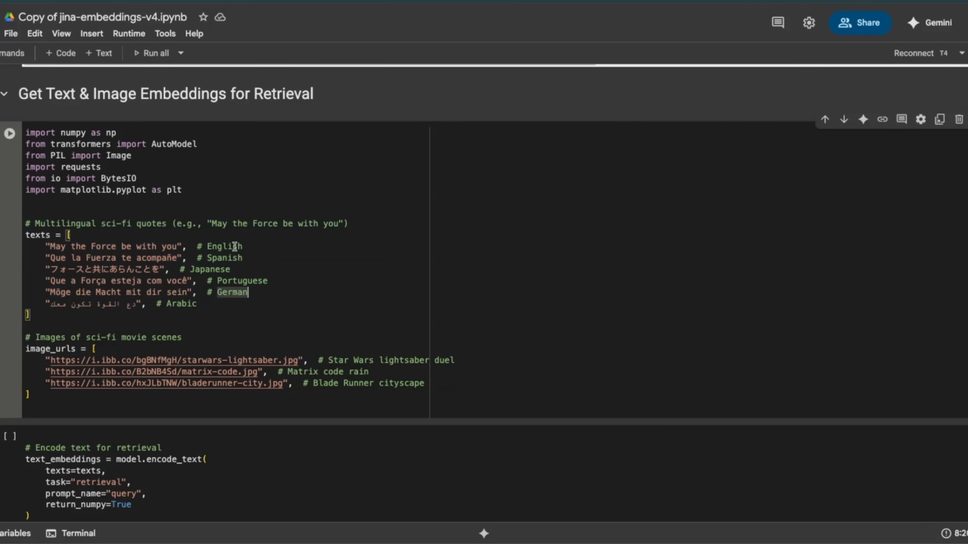
pyautogui.moveTo(210, 303)
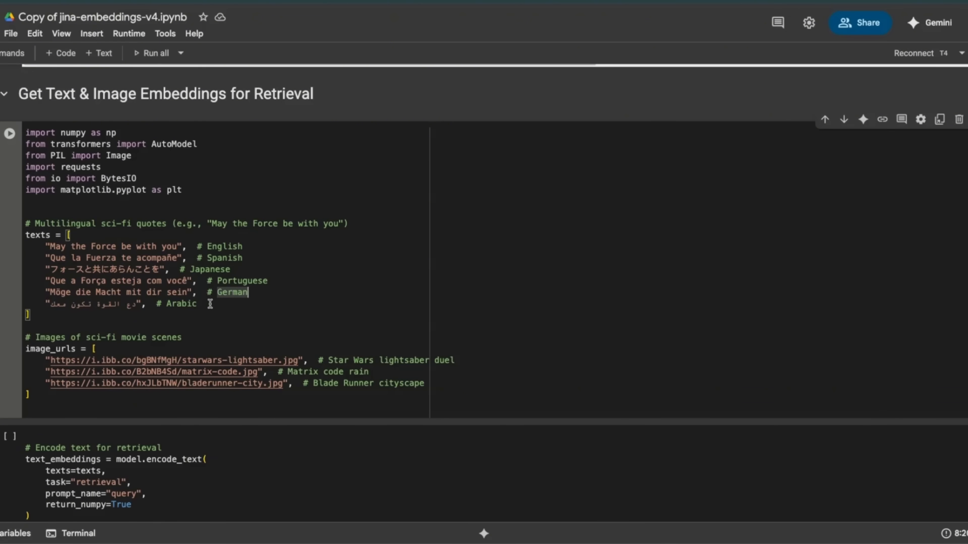
pyautogui.moveTo(51, 241)
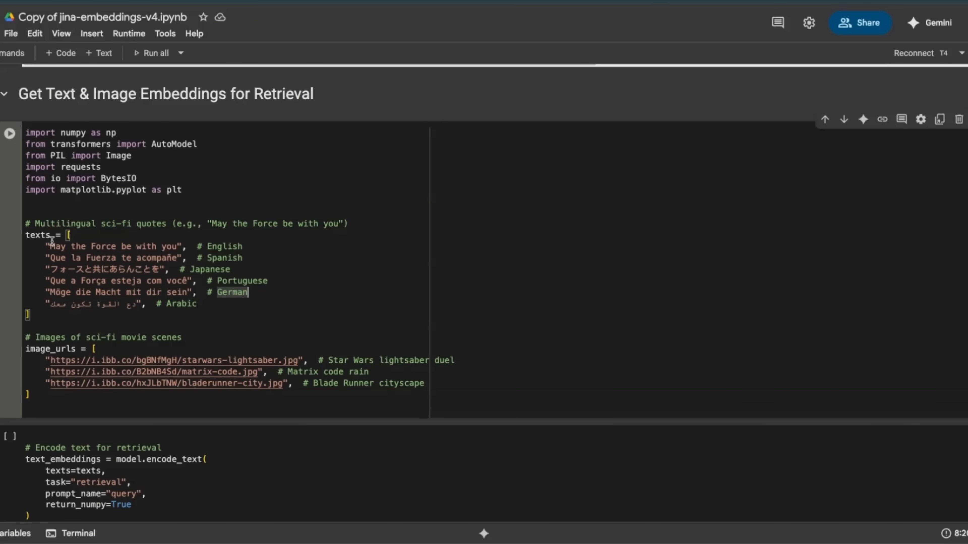
# - Highlight the 'May the Force be with you' quote and the Star Wars lightsaber image URL in the retrieval cells
pyautogui.doubleClick(111, 247)
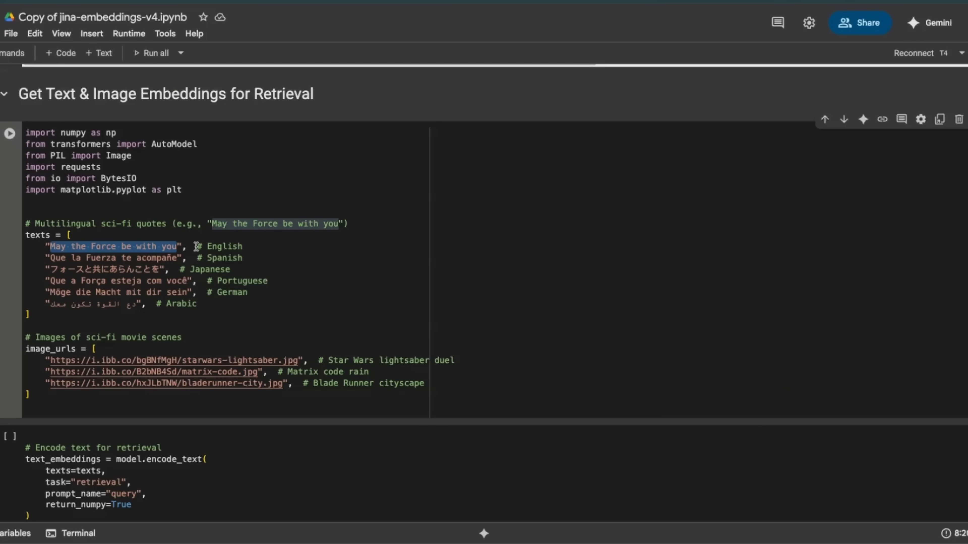
pyautogui.moveTo(54, 360)
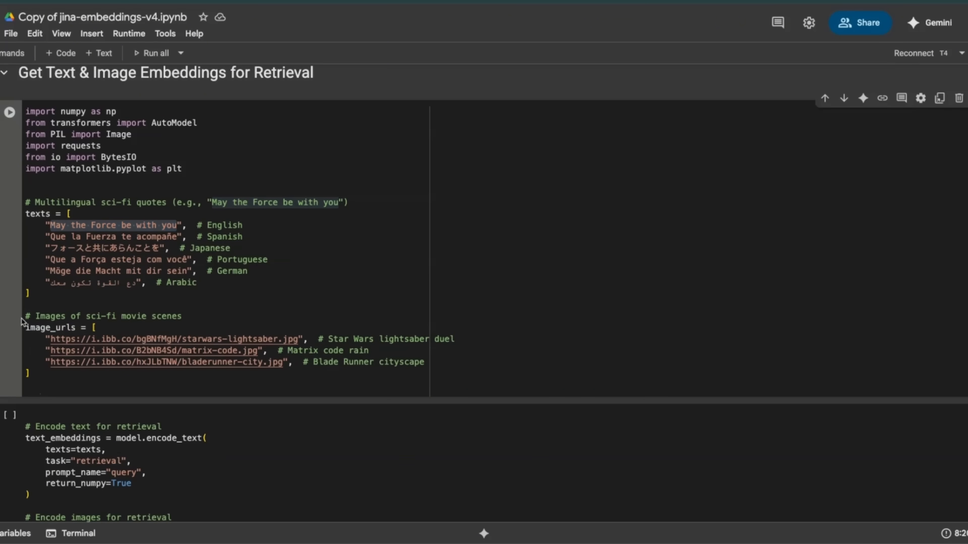
pyautogui.click(28, 373)
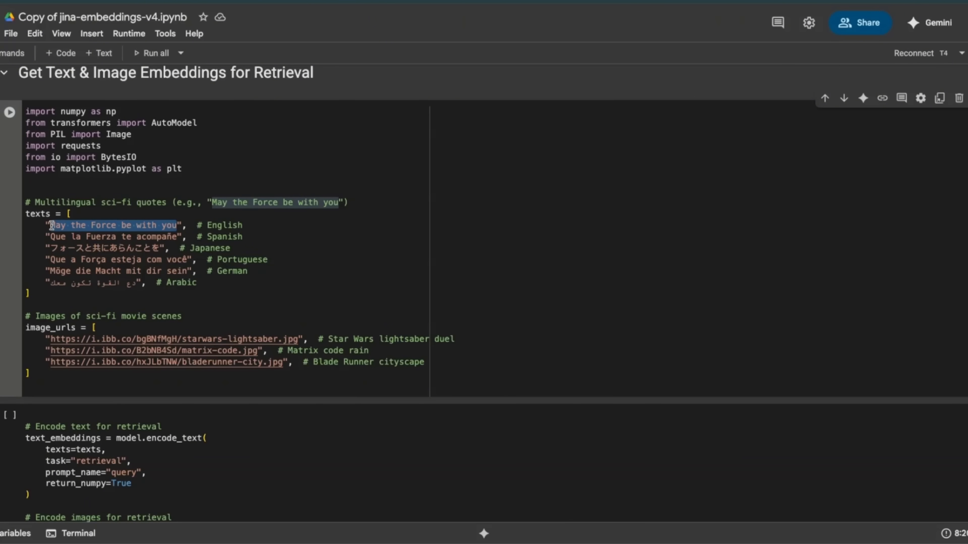
pyautogui.click(456, 338)
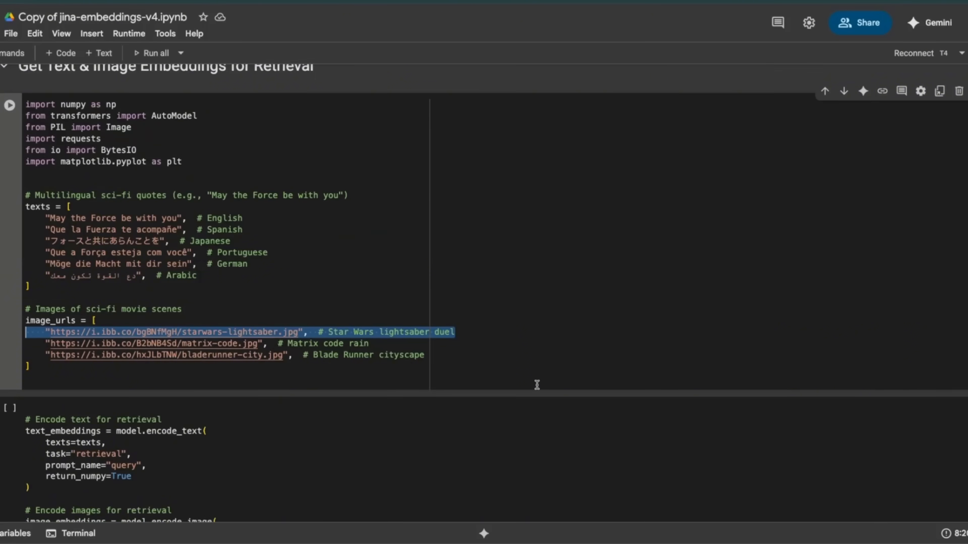
pyautogui.scroll(-3)
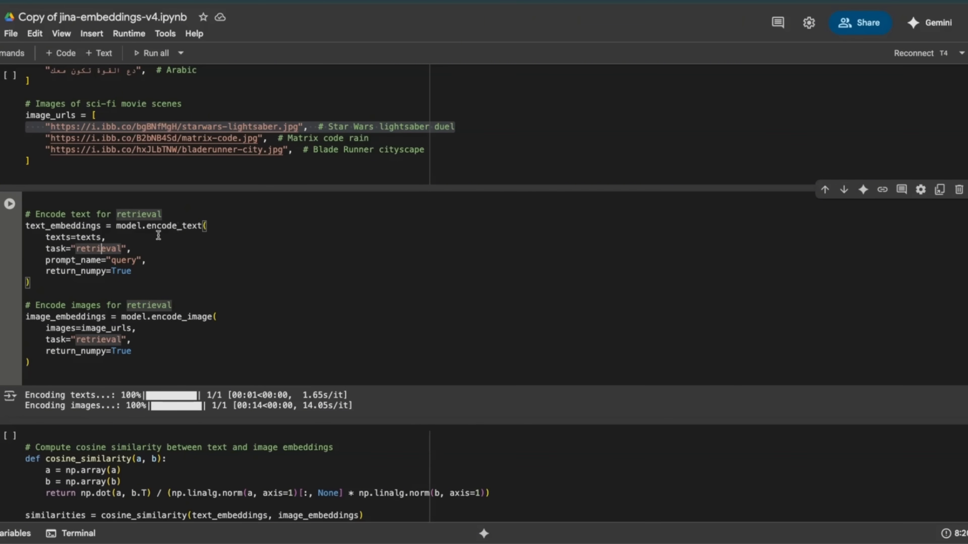
pyautogui.scroll(3)
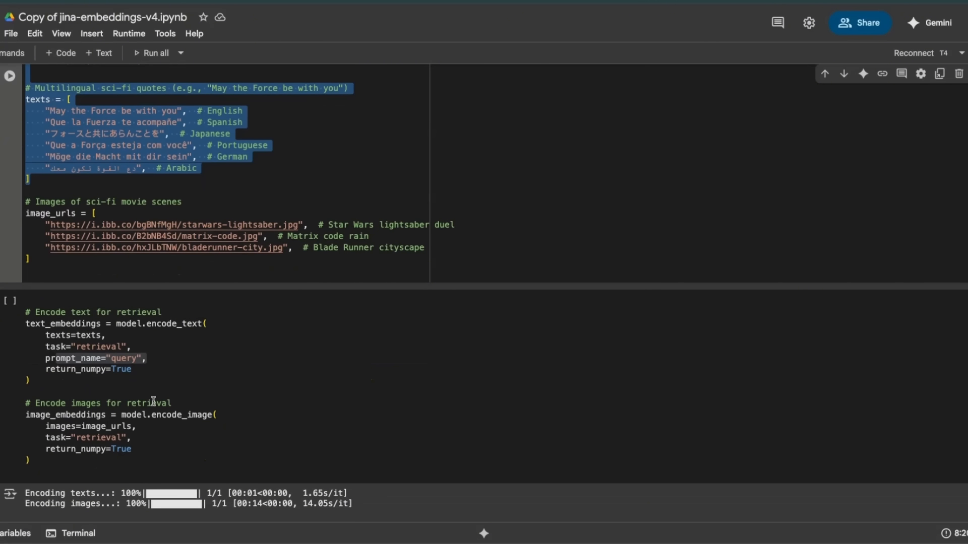
pyautogui.scroll(-3)
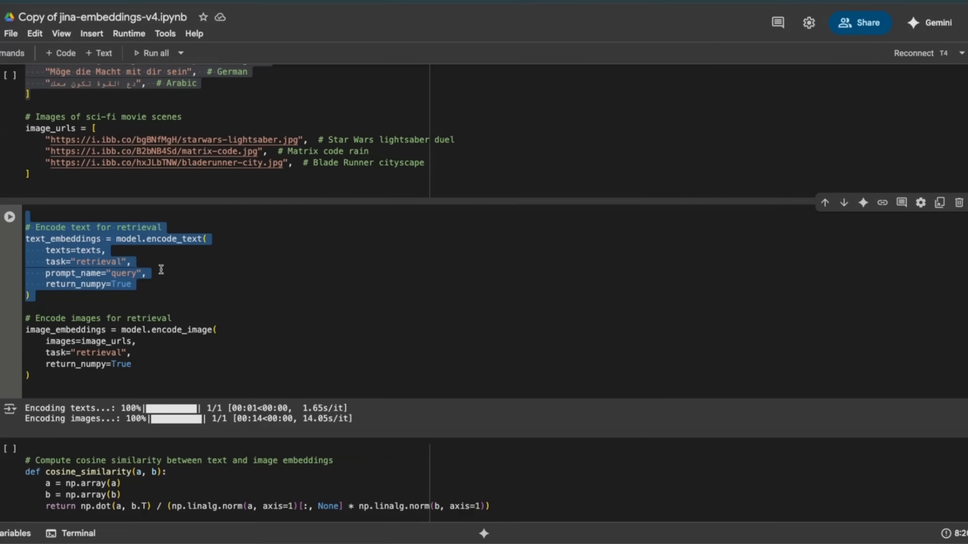
# - Highlight the image encoding block and scroll to the cosine similarity scores between quotes and movie images
pyautogui.click(105, 262)
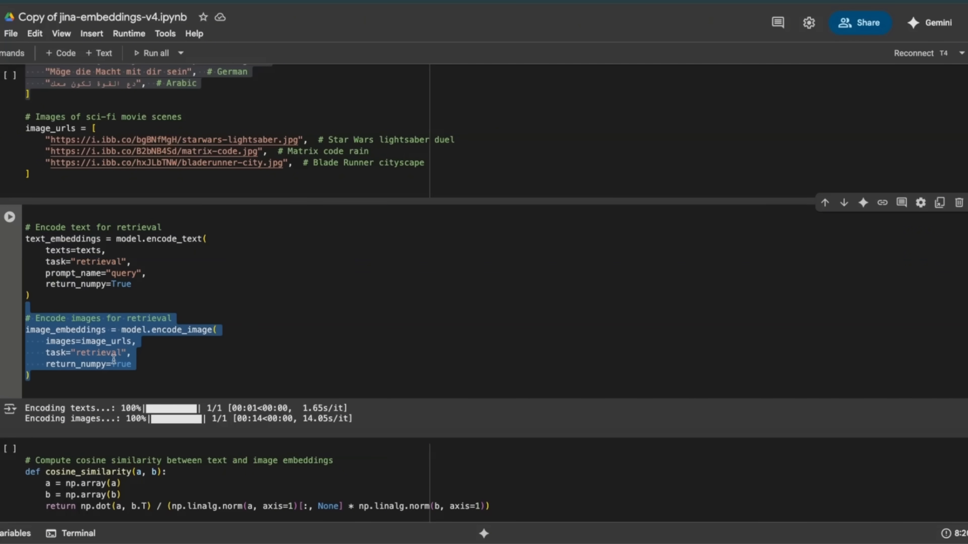
pyautogui.scroll(-3)
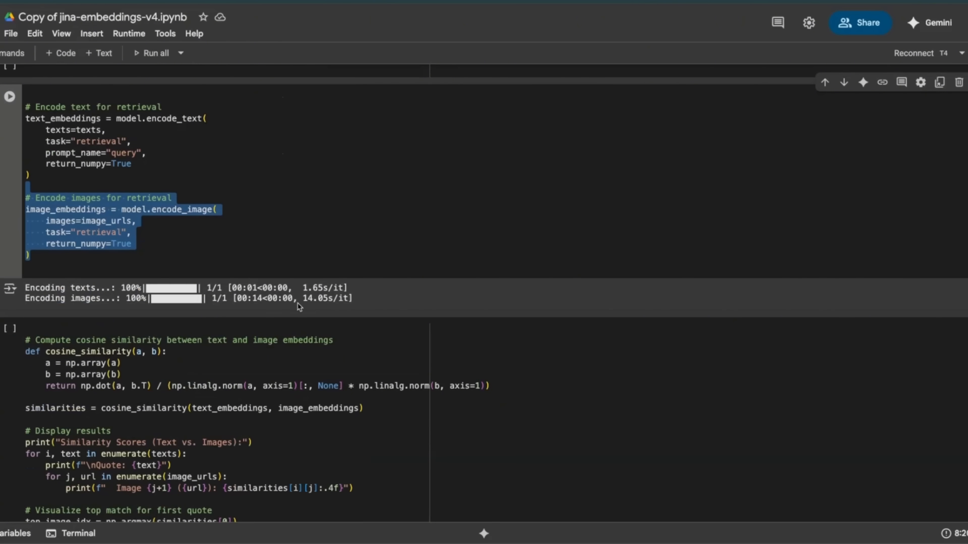
pyautogui.moveTo(335, 307)
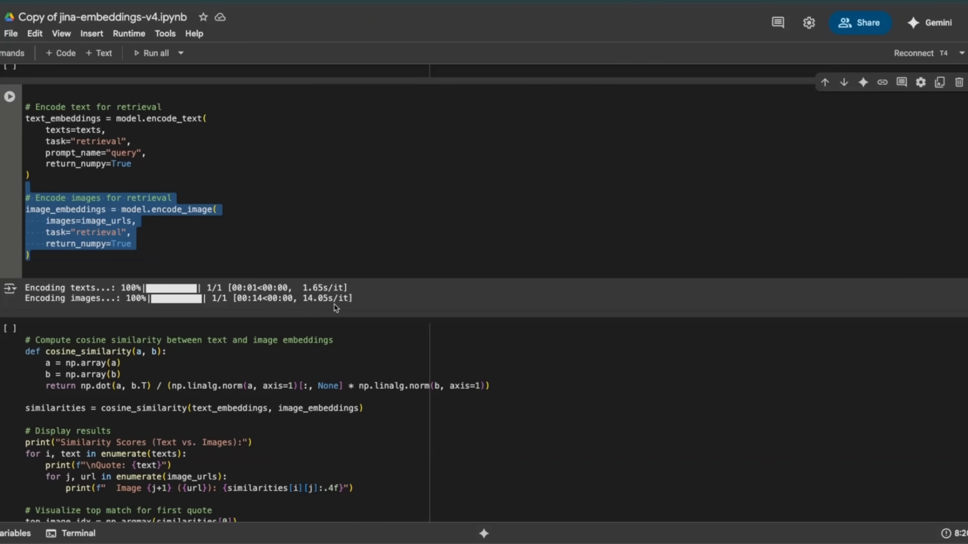
pyautogui.scroll(-3)
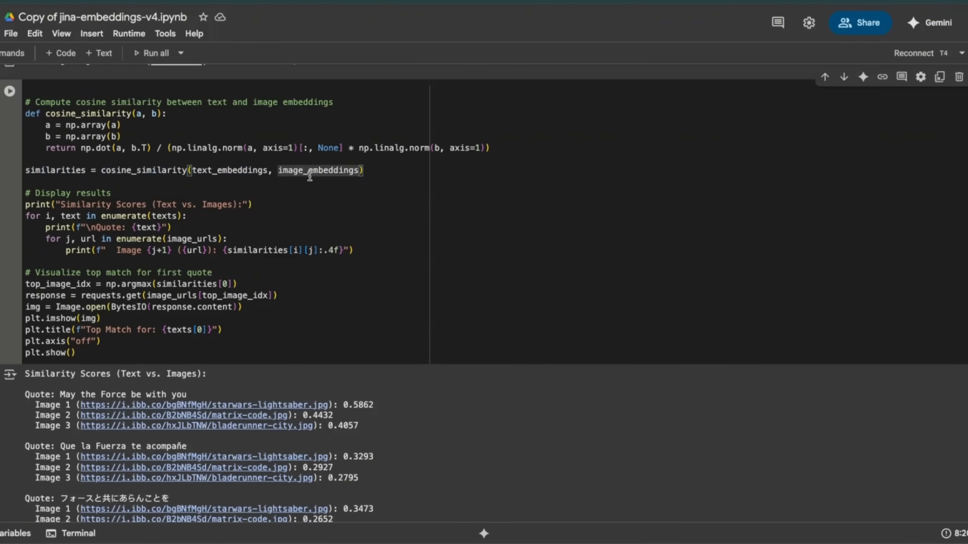
# - Highlight the first quote's results heading and the Japanese quote's Image 1 similarity score
pyautogui.scroll(3)
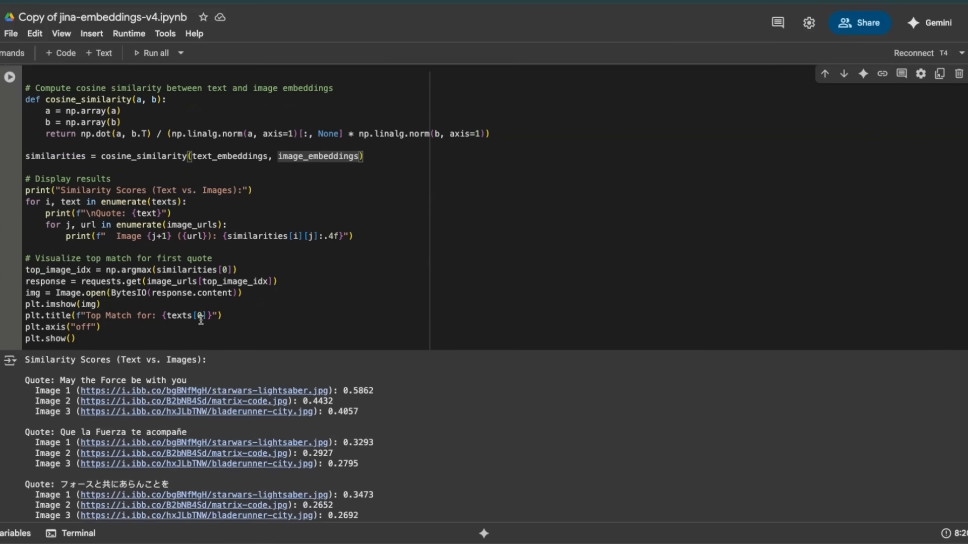
pyautogui.scroll(-3)
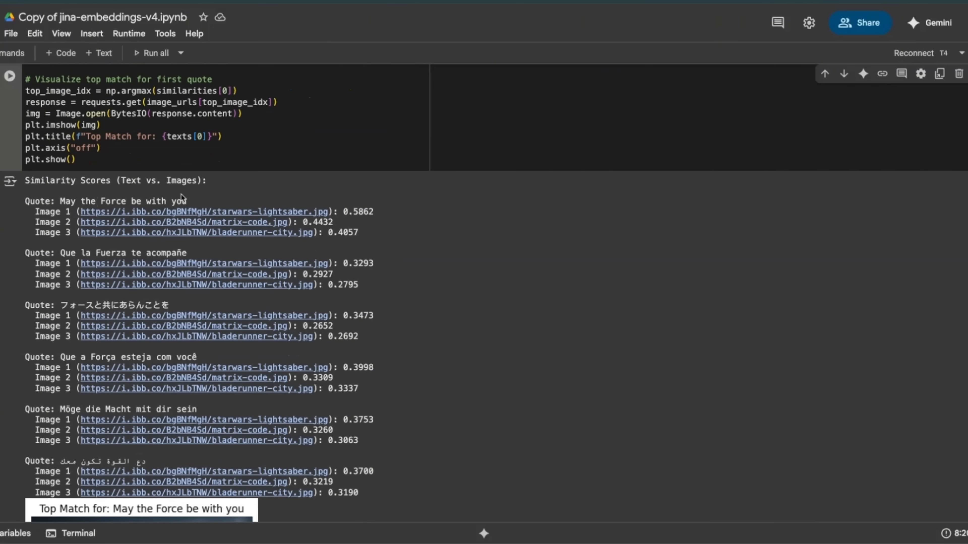
pyautogui.doubleClick(105, 201)
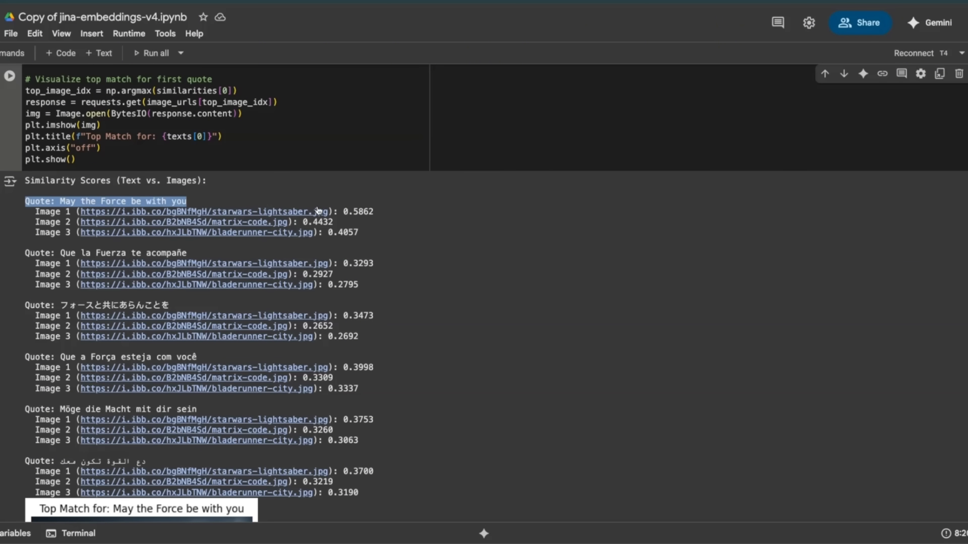
pyautogui.doubleClick(359, 211)
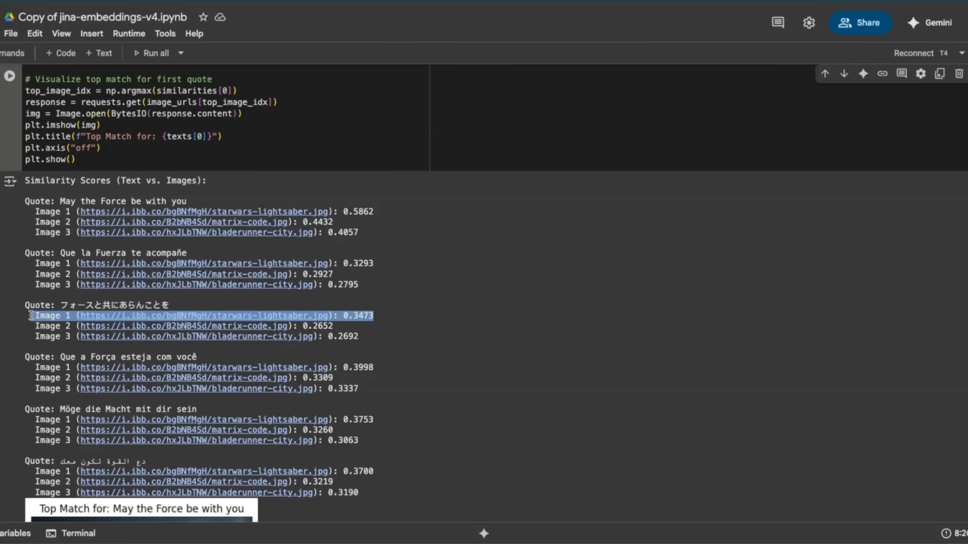
# - Scroll down to the Top Match plot showing the lightsaber duel image for May the Force be with you
pyautogui.scroll(-3)
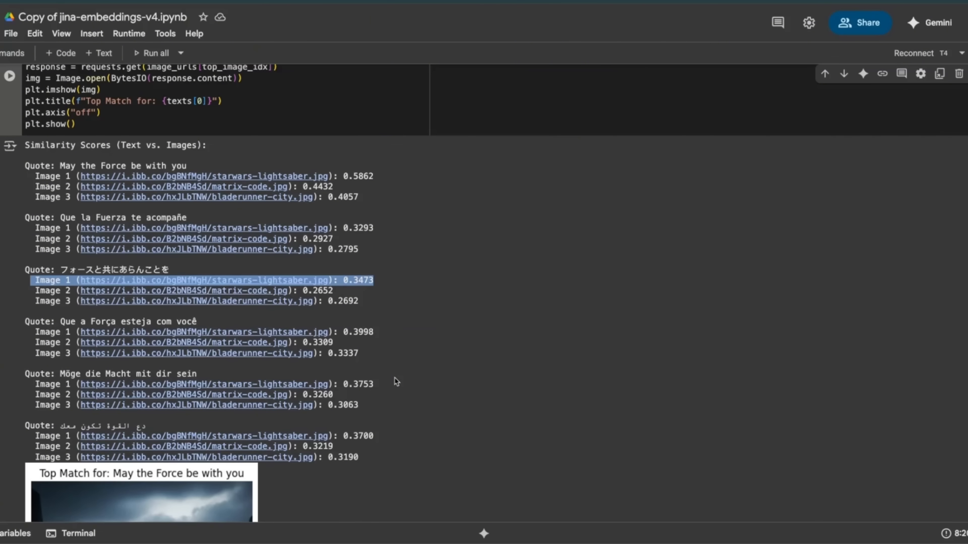
pyautogui.scroll(-3)
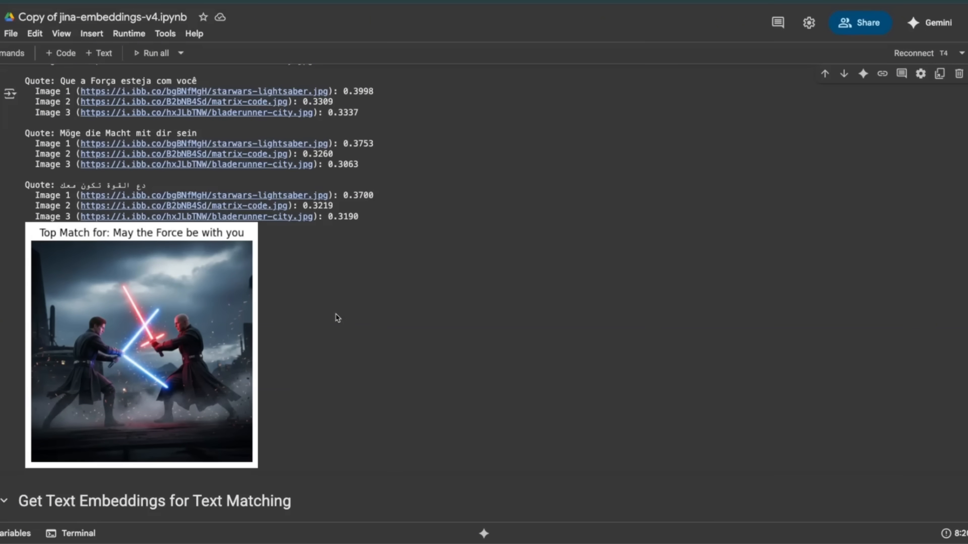
# - Scroll past the t-SNE cell's CUDA out-of-memory error to the multilingual sunset sentences text-matching cell
pyautogui.scroll(-3)
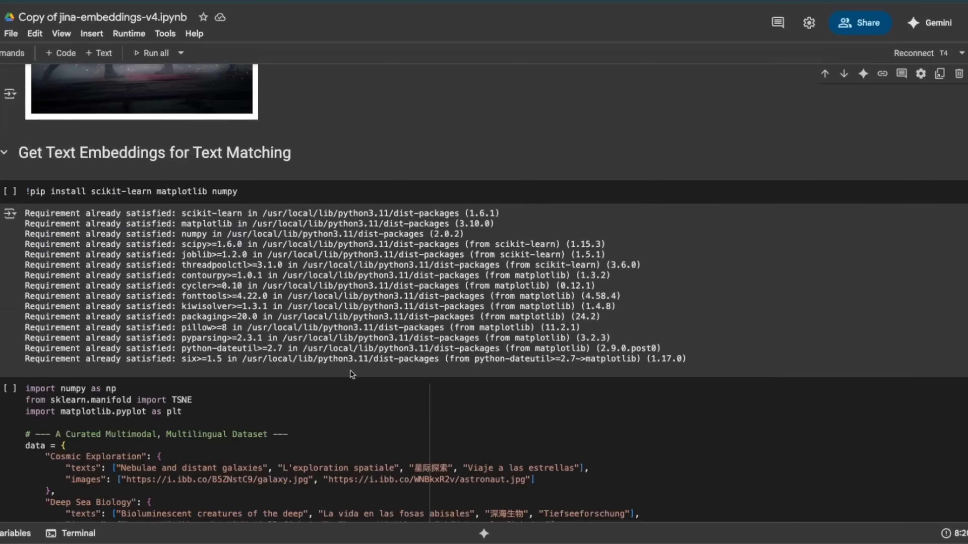
pyautogui.scroll(-3)
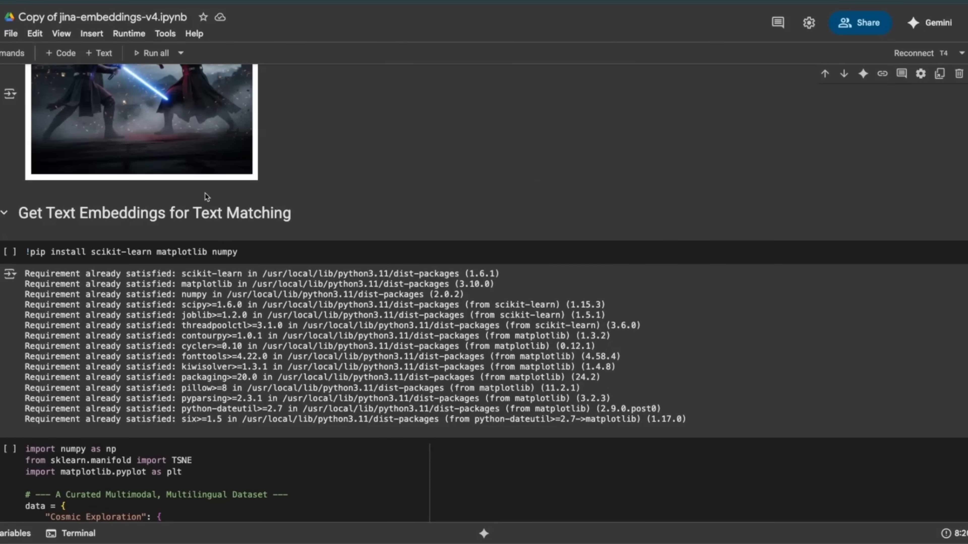
pyautogui.scroll(-3)
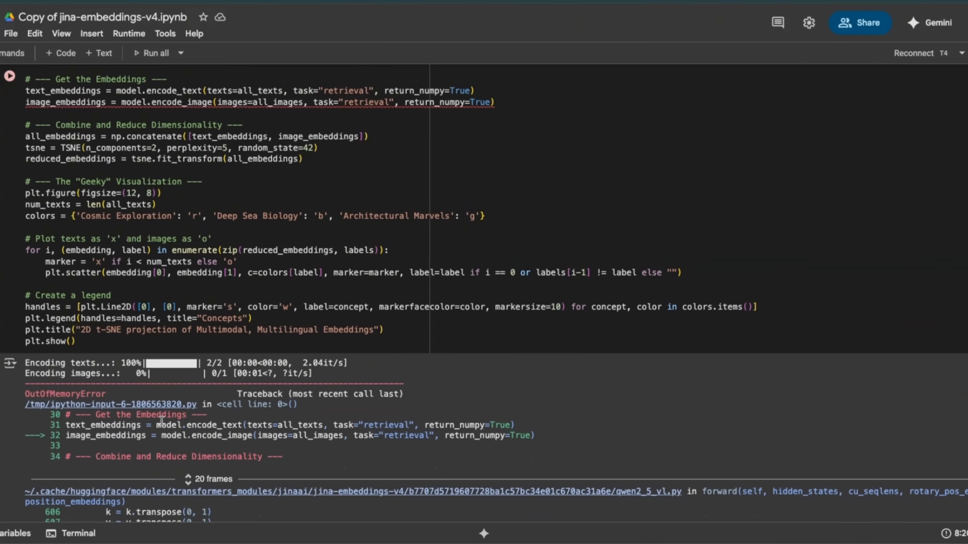
pyautogui.scroll(-3)
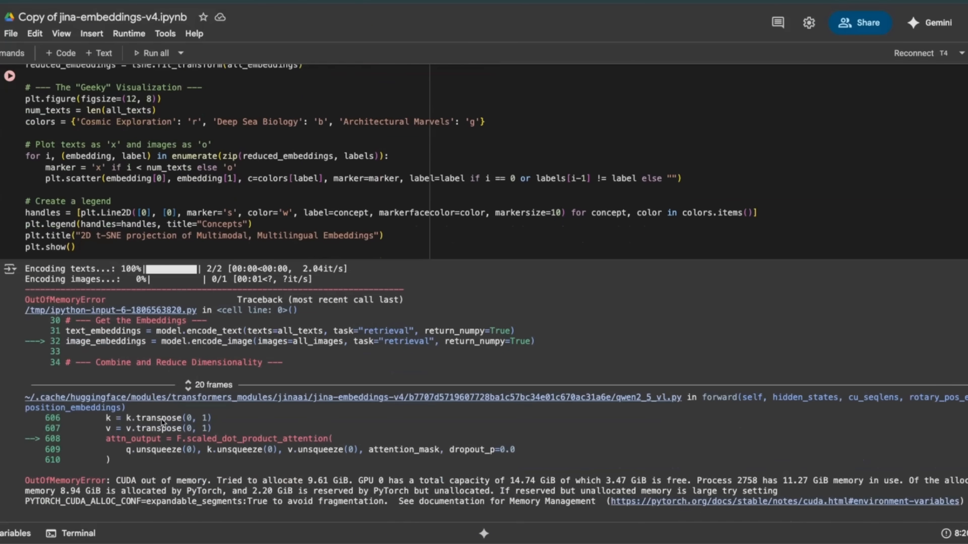
pyautogui.scroll(3)
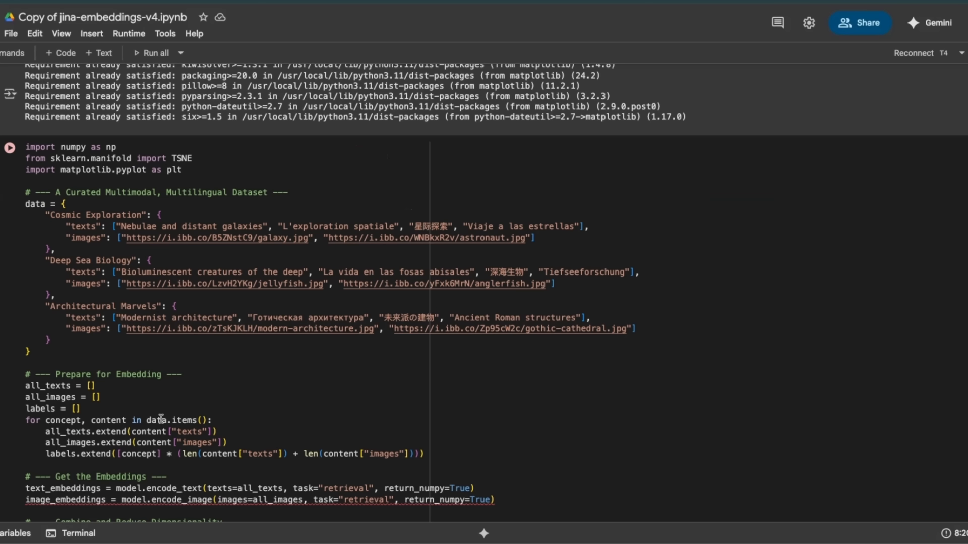
pyautogui.moveTo(355, 385)
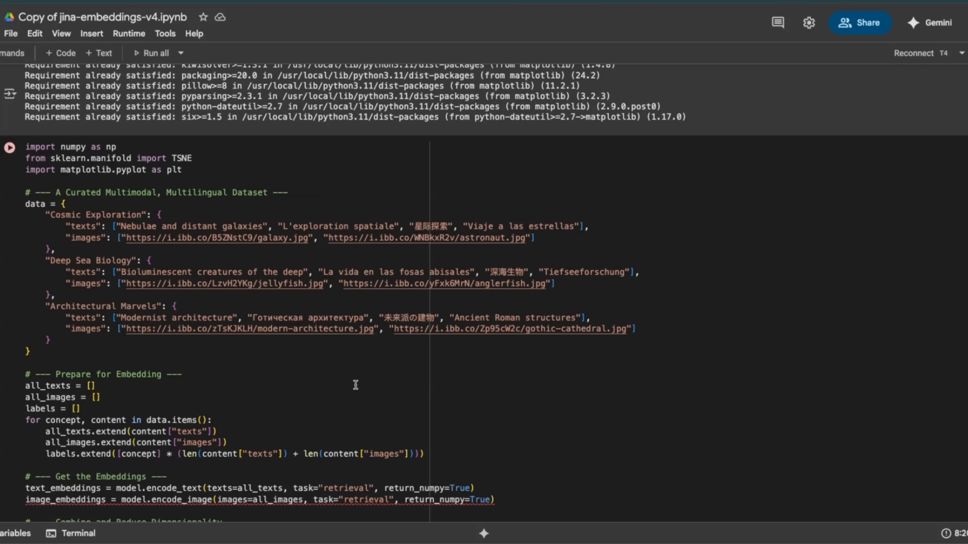
pyautogui.scroll(-3)
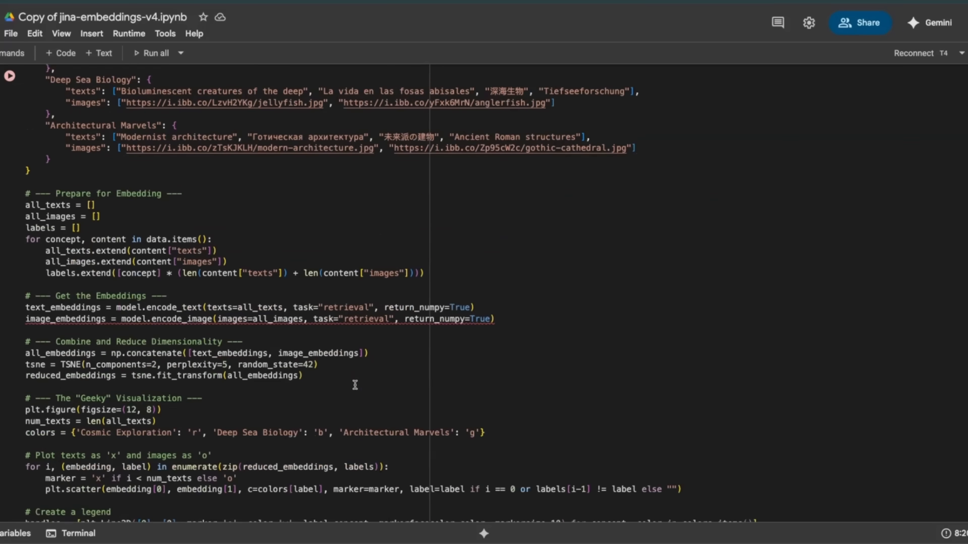
pyautogui.moveTo(347, 383)
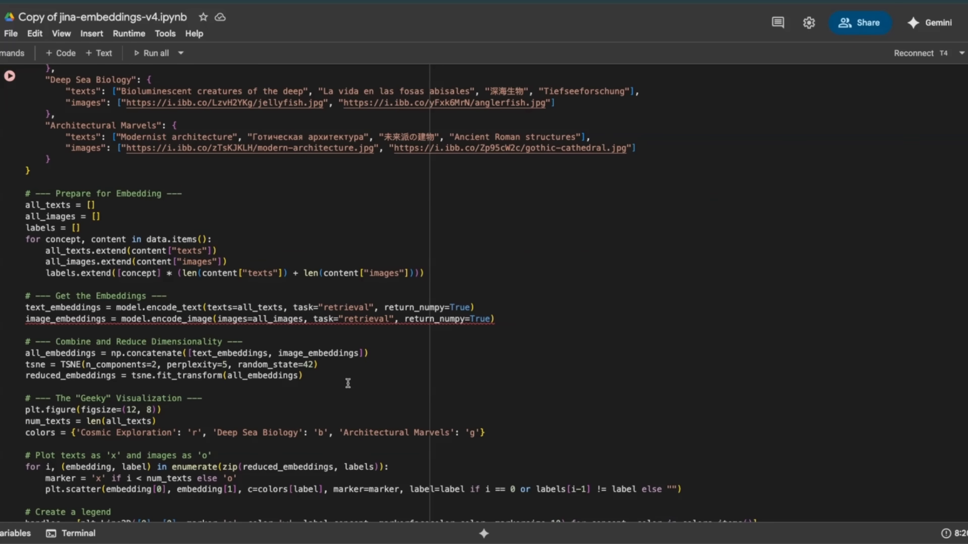
pyautogui.scroll(-3)
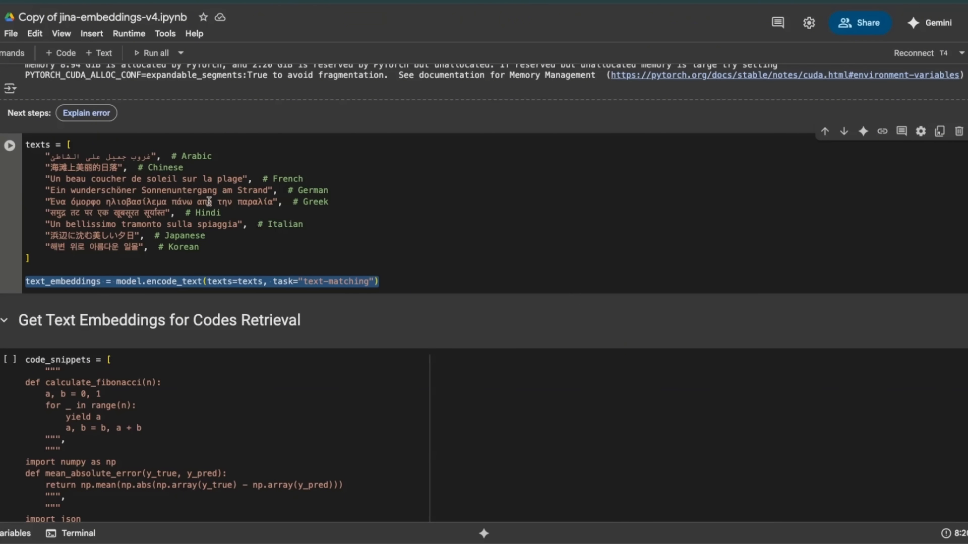
pyautogui.moveTo(117, 267)
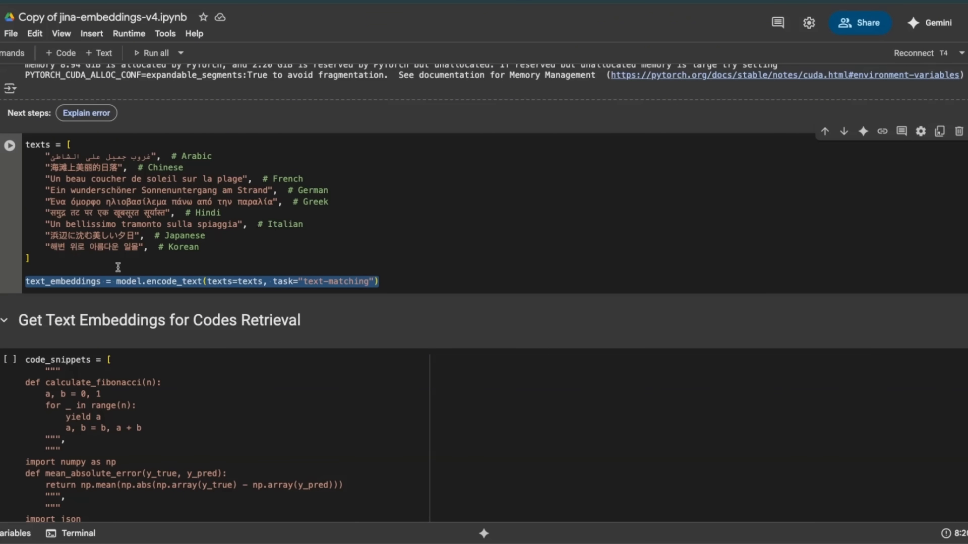
# - Scroll past the code-retrieval cell to the multivector text-and-image retrieval cell with its out-of-memory error
pyautogui.scroll(-3)
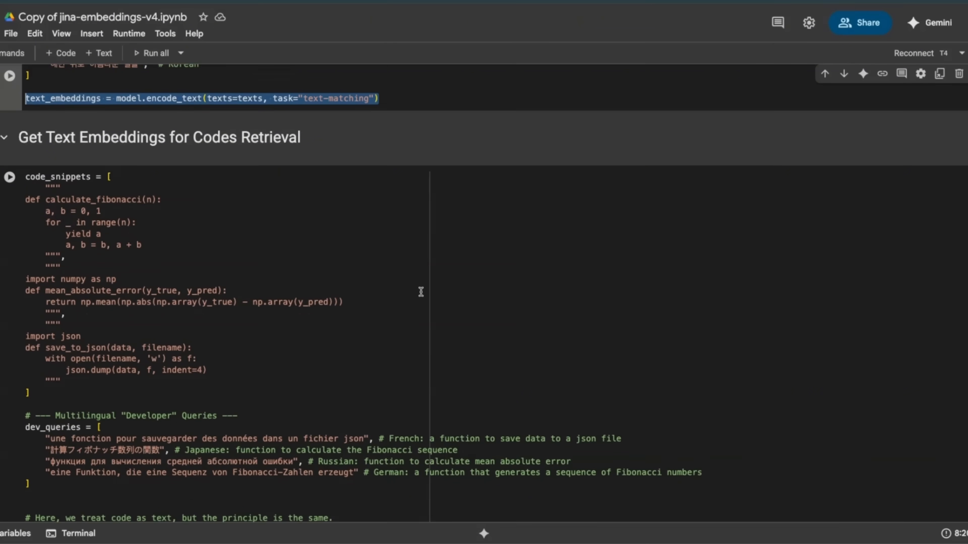
pyautogui.scroll(-3)
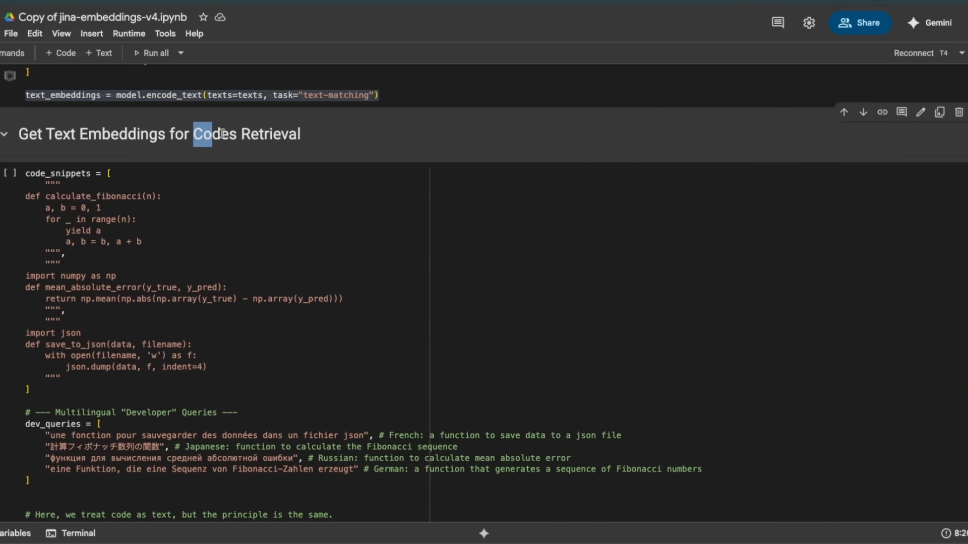
pyautogui.scroll(-3)
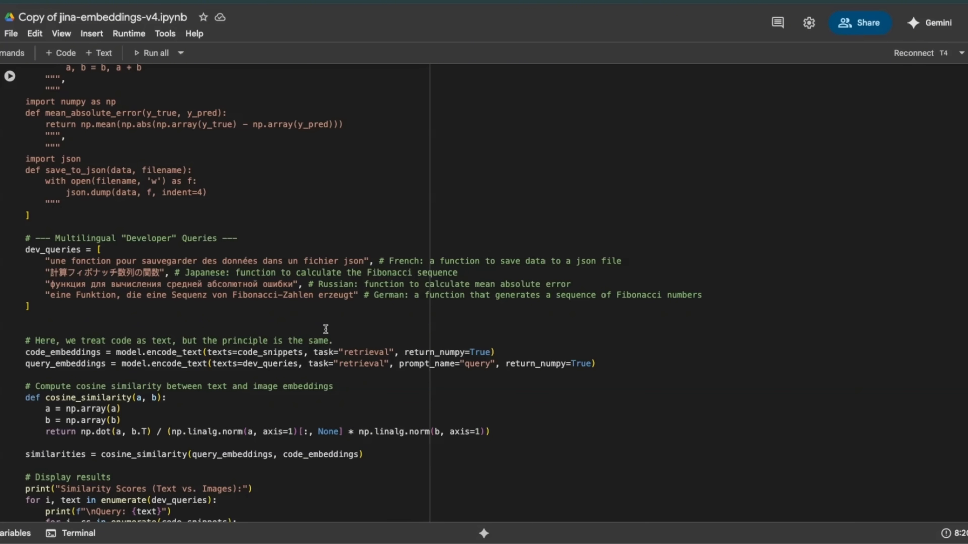
pyautogui.moveTo(320, 325)
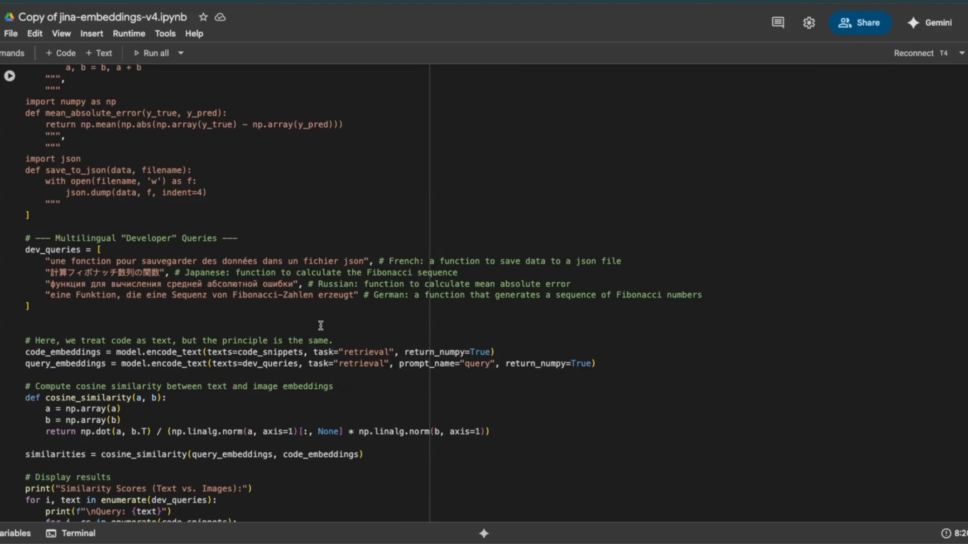
pyautogui.scroll(-3)
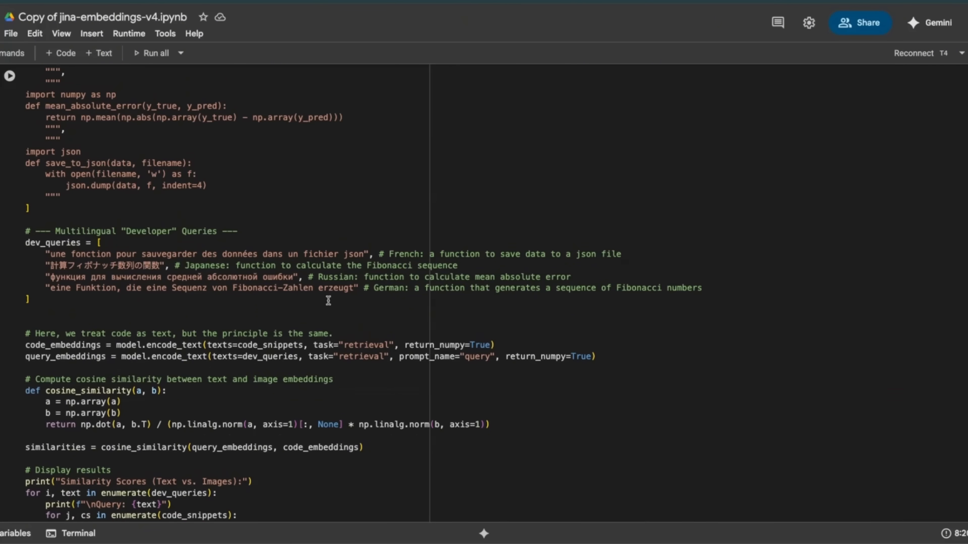
pyautogui.click(9, 75)
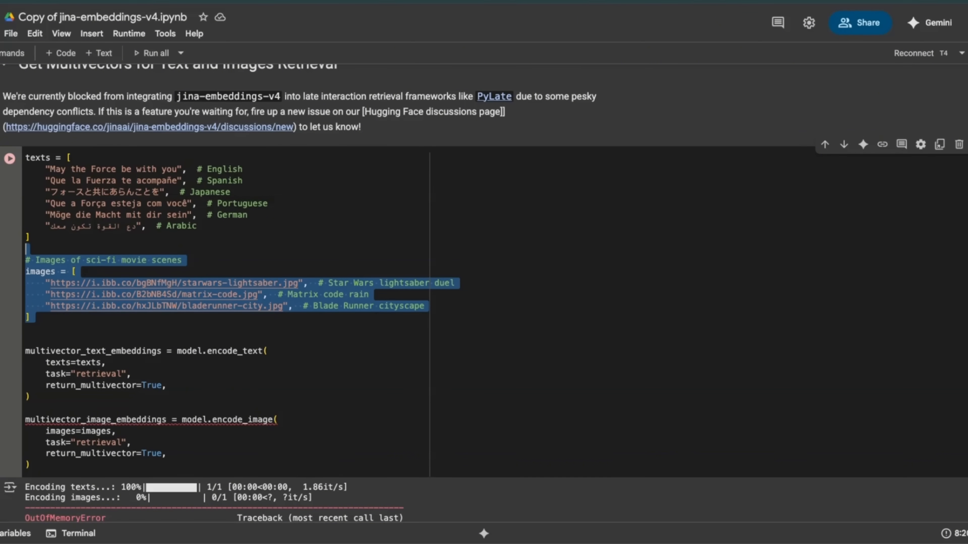
pyautogui.scroll(-3)
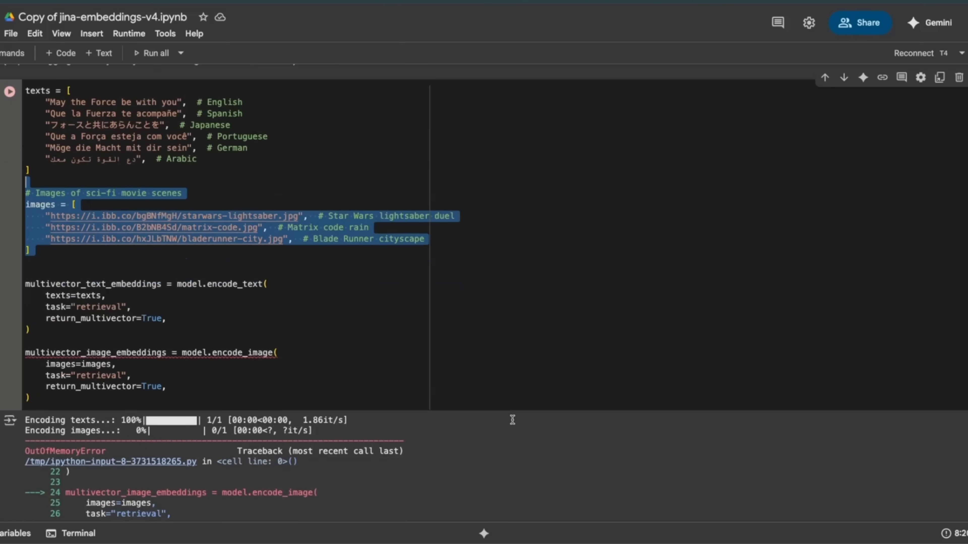
pyautogui.moveTo(336, 420)
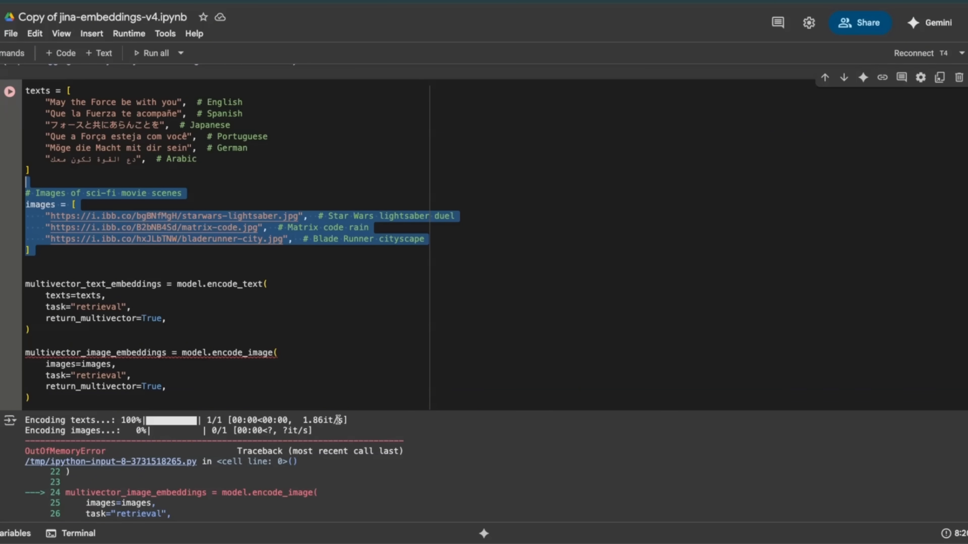
pyautogui.scroll(-3)
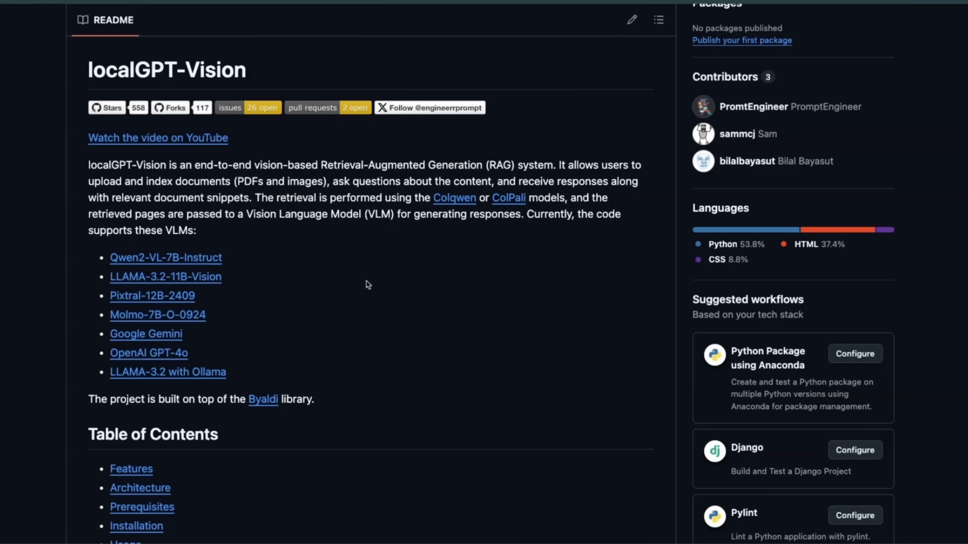
# - Scroll the localGPT-Vision repo from its README up to the file list and back down
pyautogui.scroll(3)
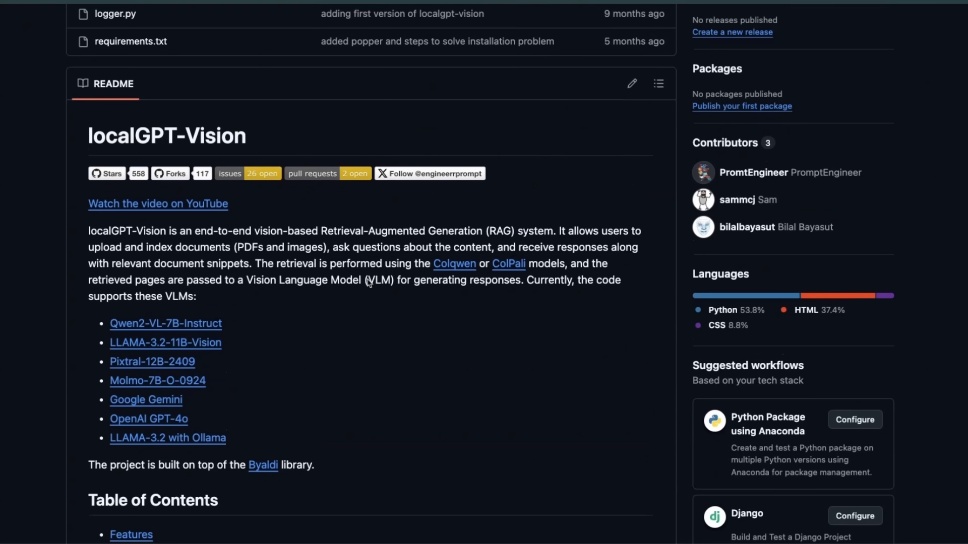
pyautogui.scroll(3)
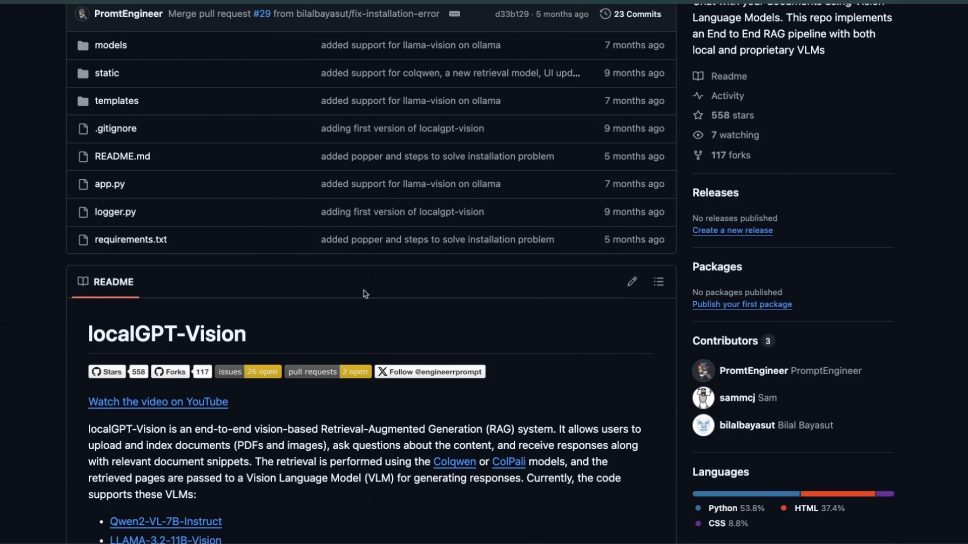
pyautogui.scroll(-3)
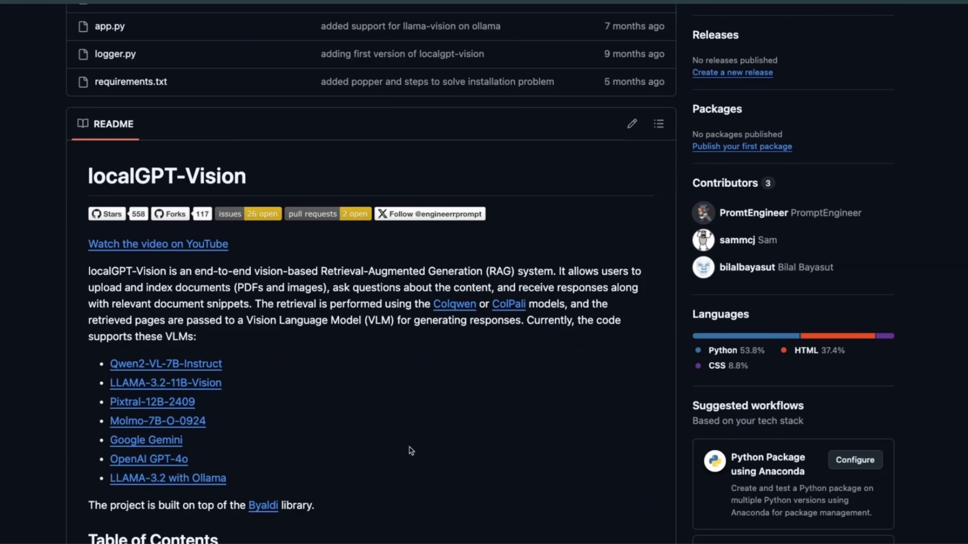
pyautogui.scroll(-3)
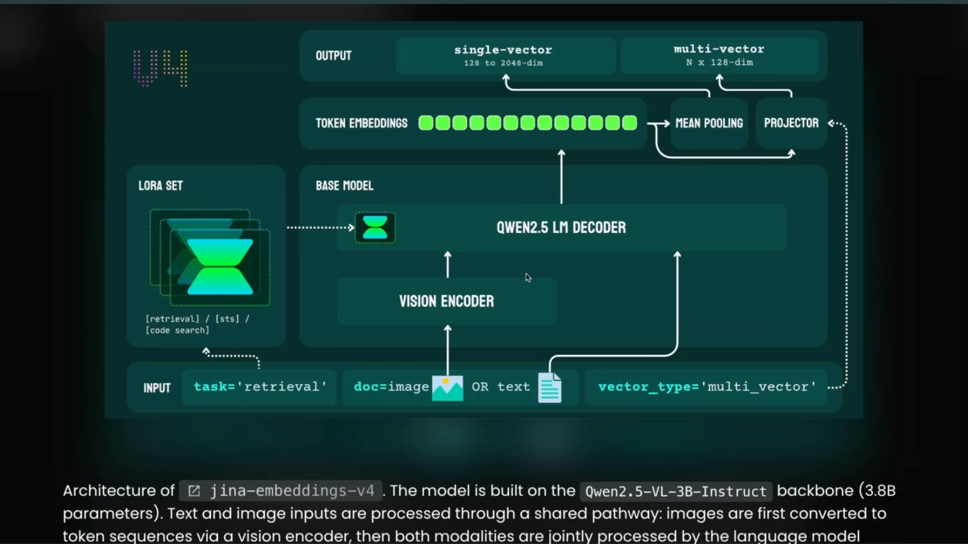
pyautogui.moveTo(484, 295)
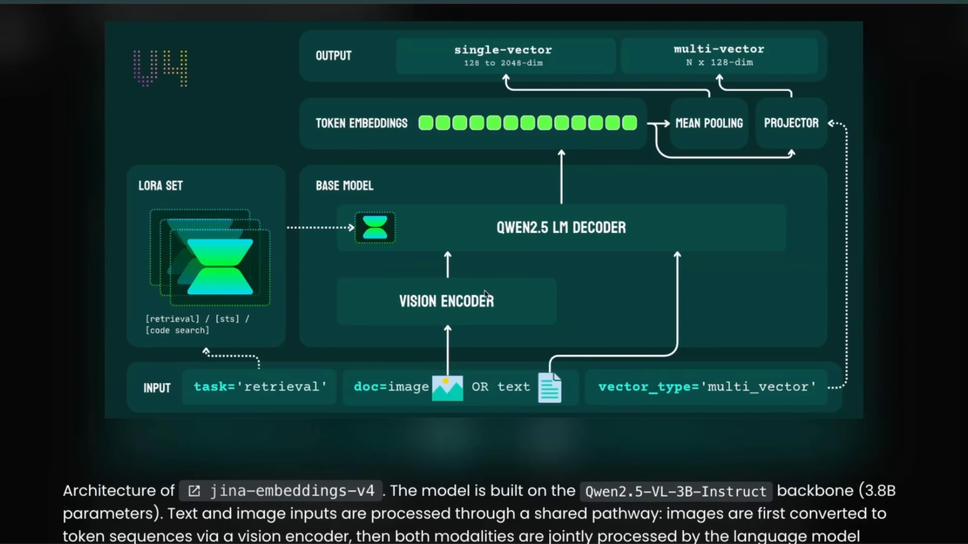
pyautogui.moveTo(475, 275)
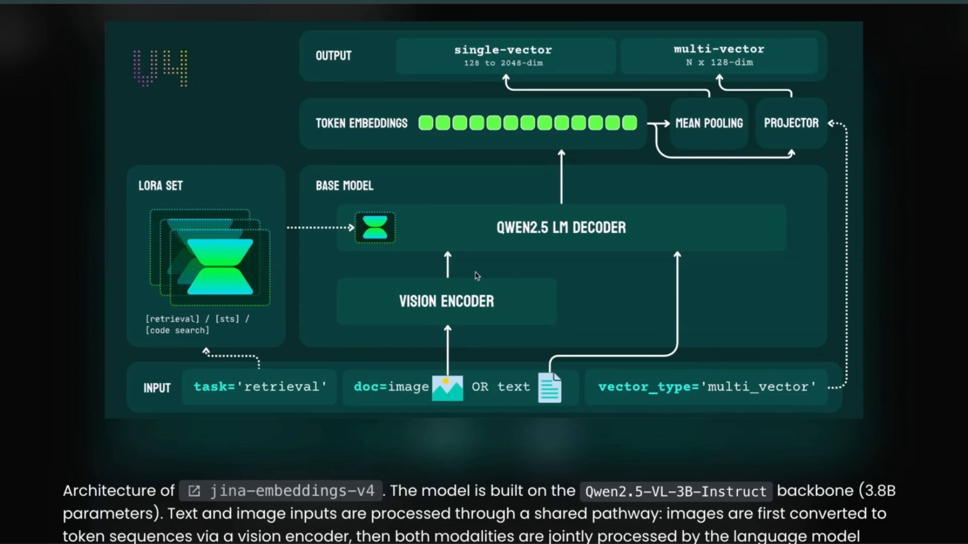
pyautogui.moveTo(474, 272)
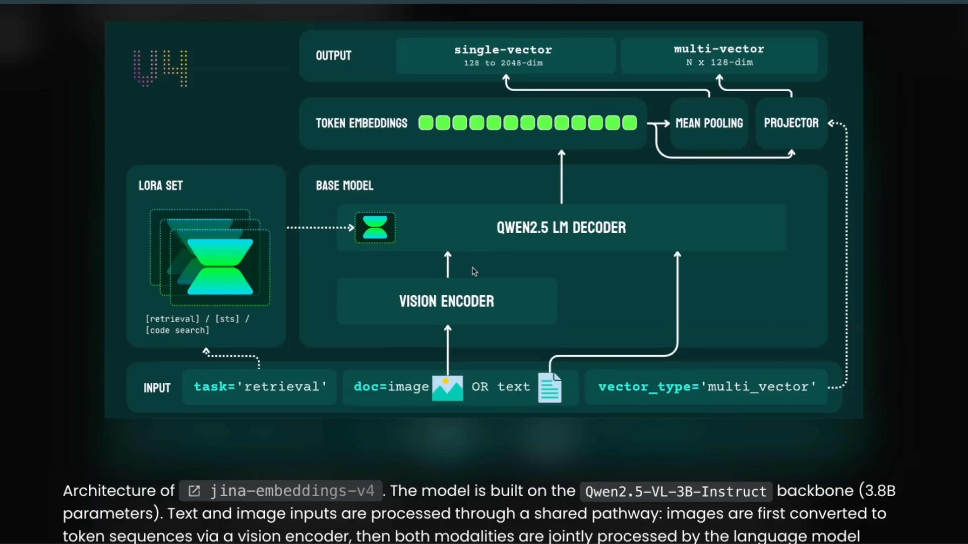